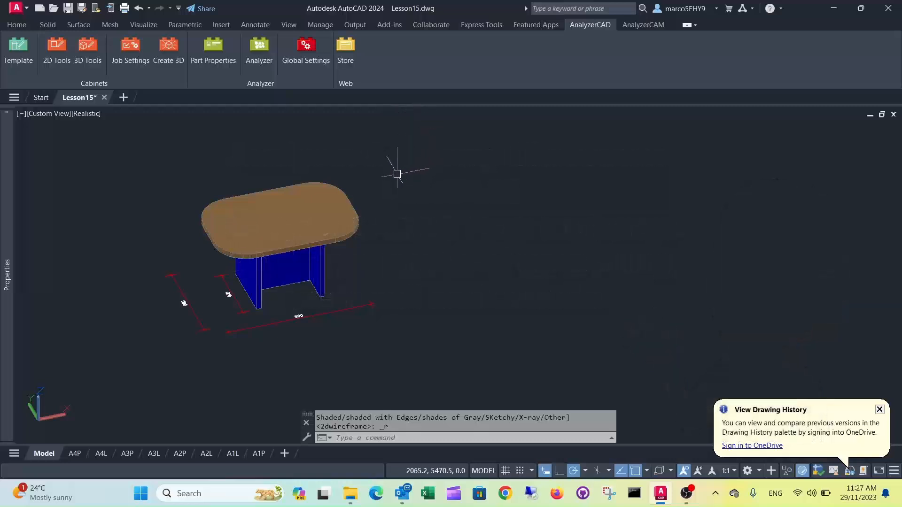
Switch the viewport visual style to 2D Wireframe
left_click(87, 114)
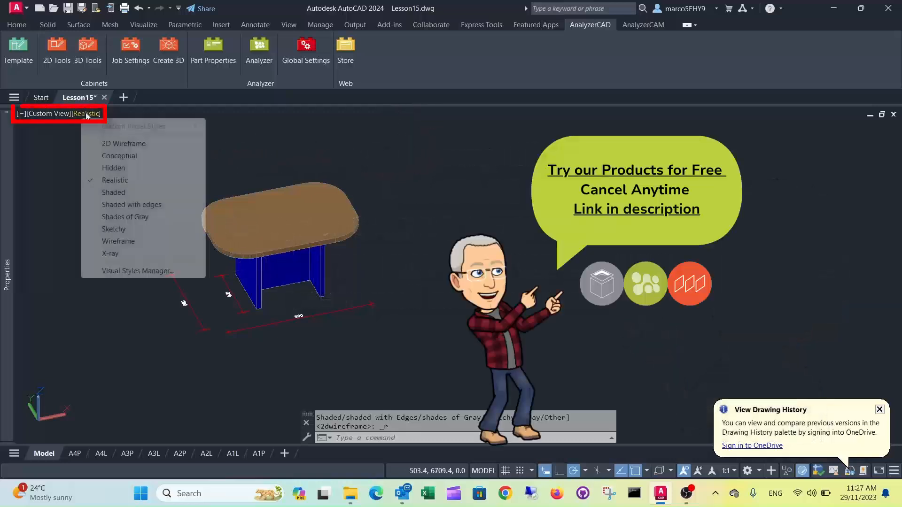
left_click(124, 143)
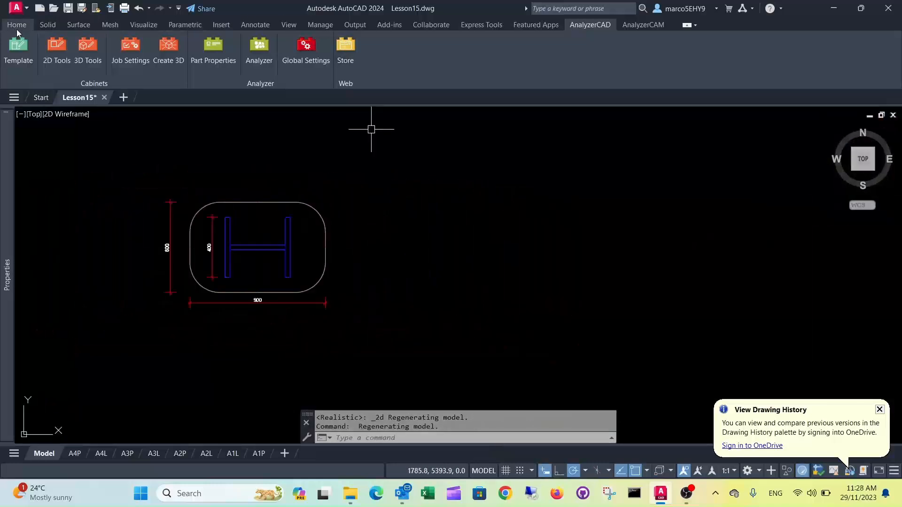
Draw a new rectangle beside the original tabletop from the Home ribbon
left_click(16, 24)
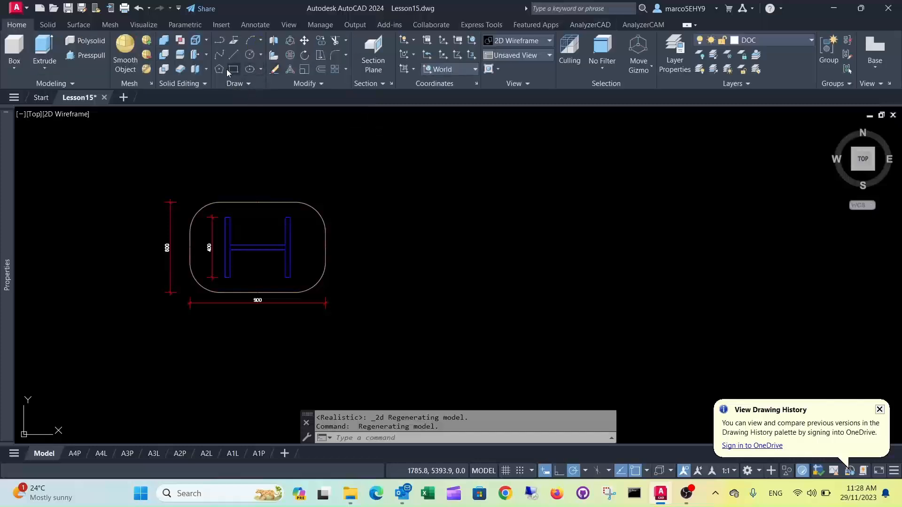
left_click(219, 69)
type("600")
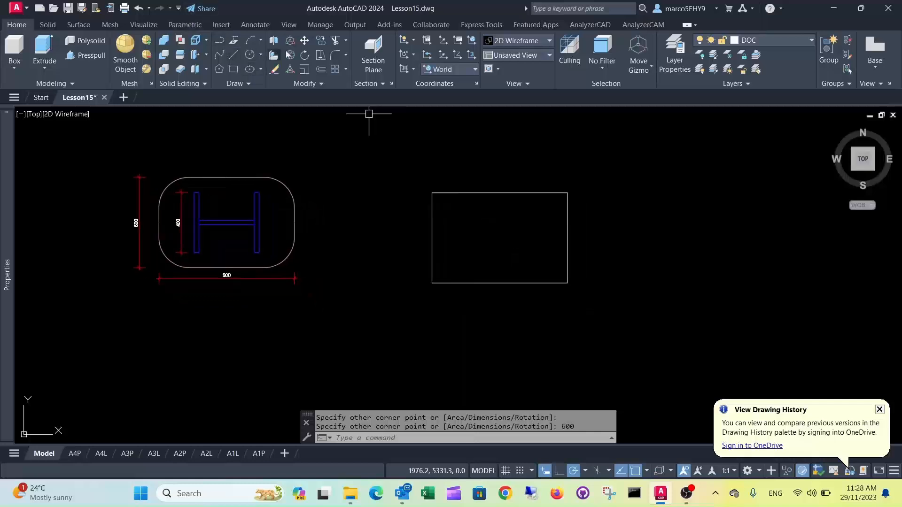
mouse_move(336, 55)
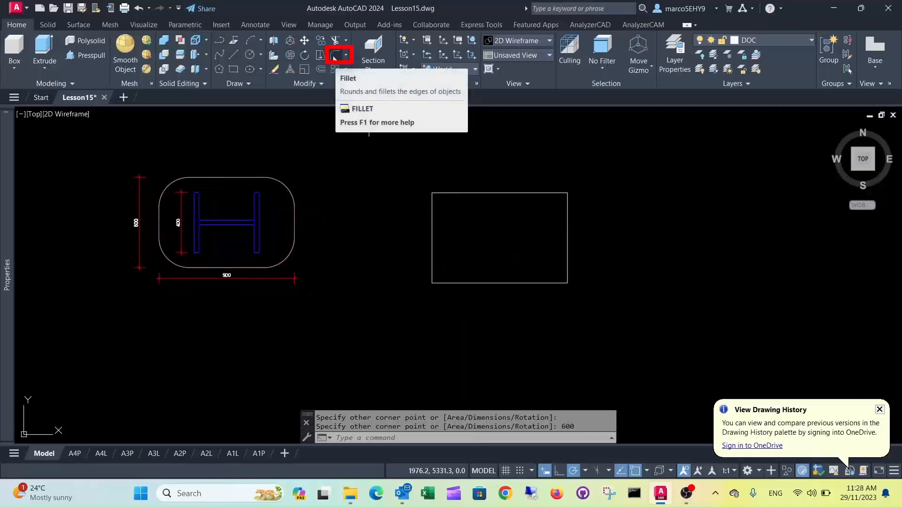
Fillet all four corners of the new rectangle with radius 200
left_click(340, 55)
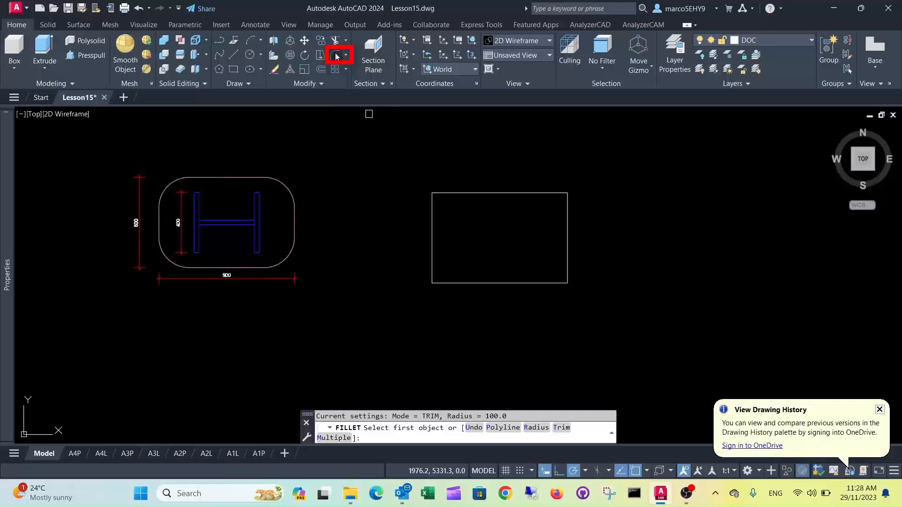
mouse_move(373, 201)
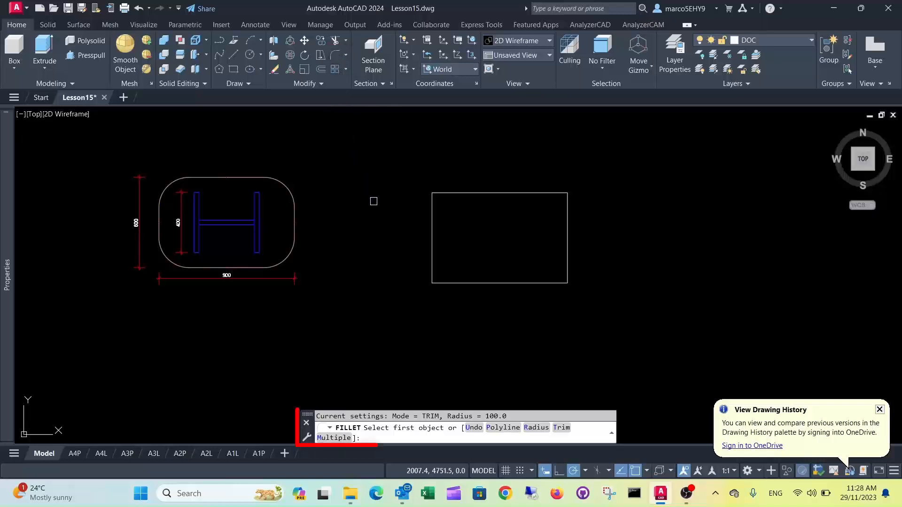
type("r")
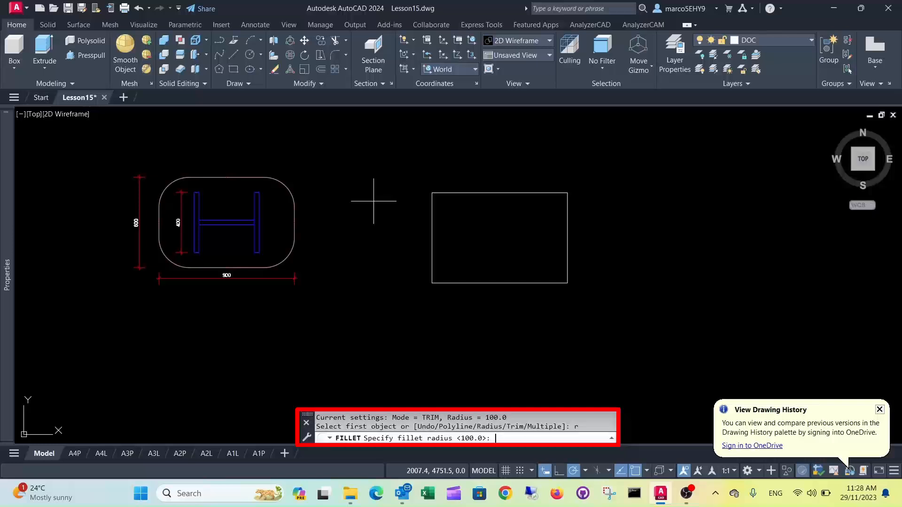
type("200")
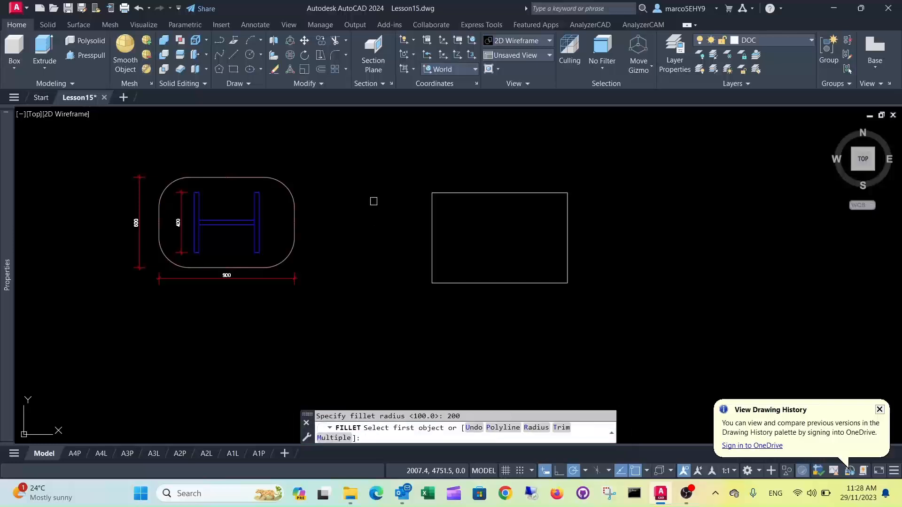
left_click(461, 194)
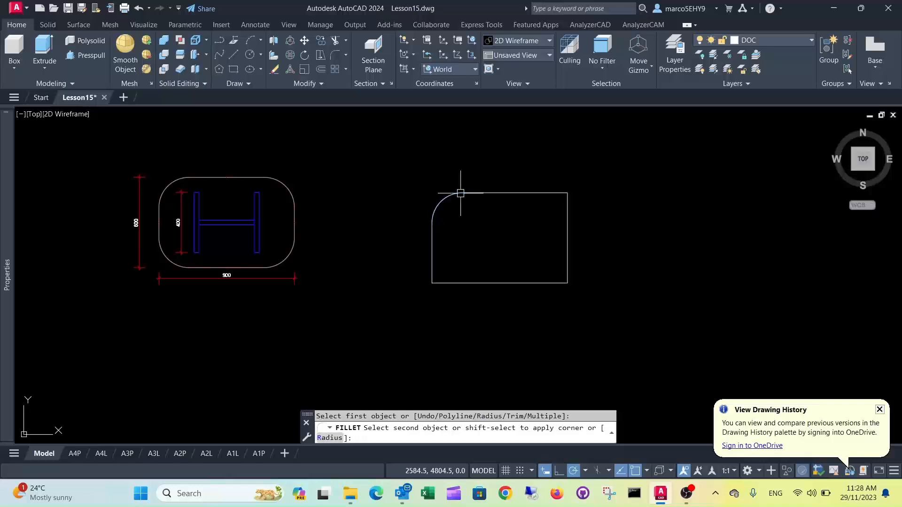
left_click(566, 231)
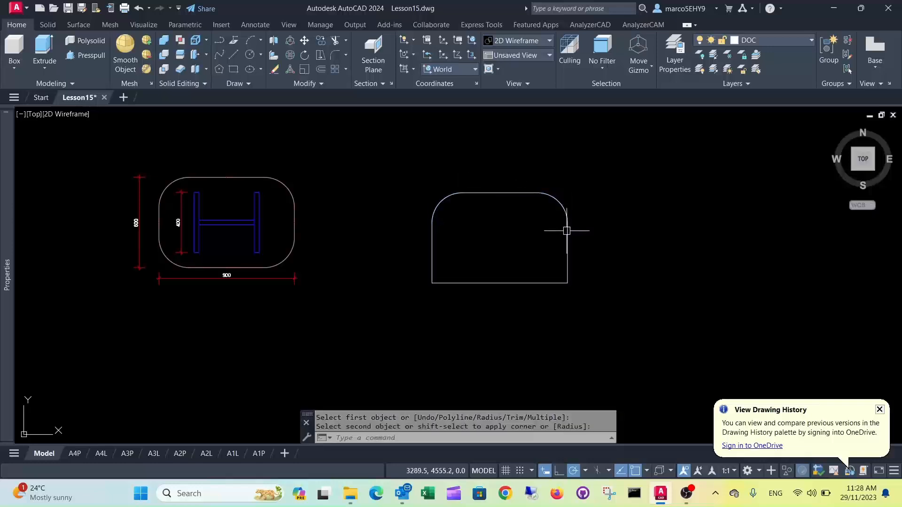
left_click(565, 231)
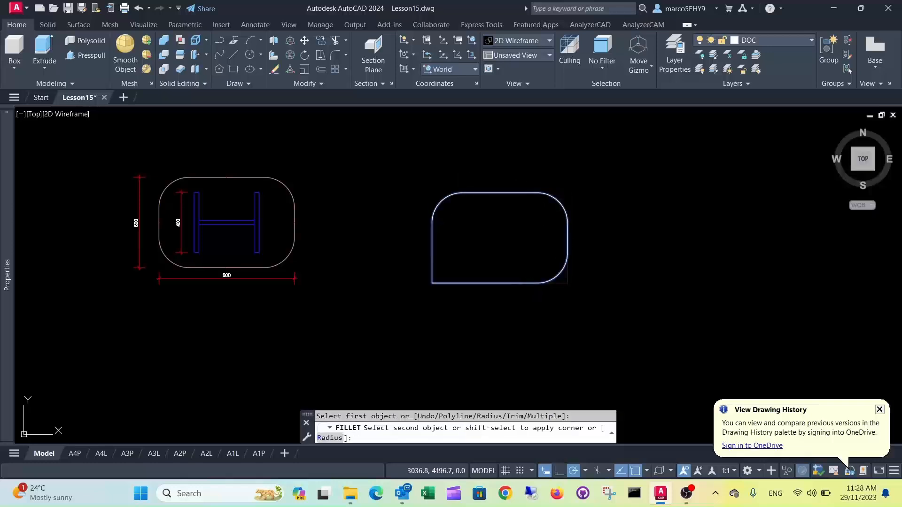
left_click(432, 260)
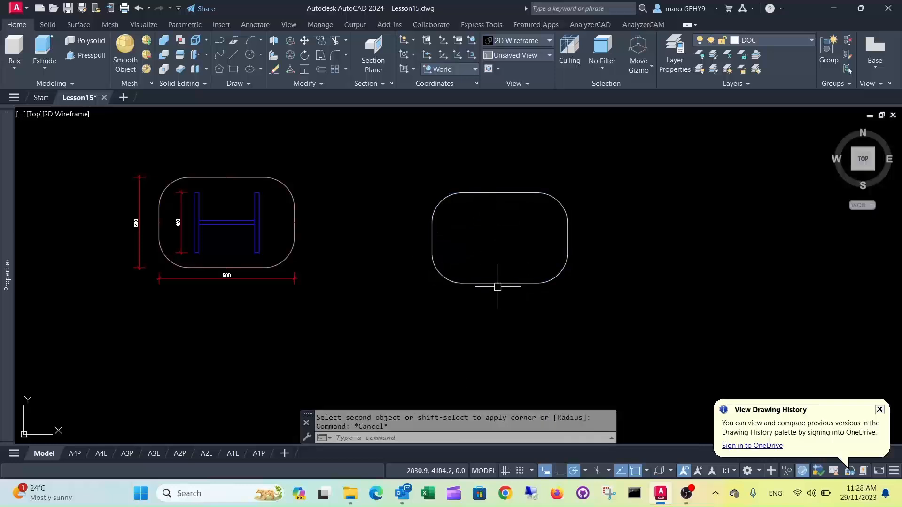
mouse_move(496, 275)
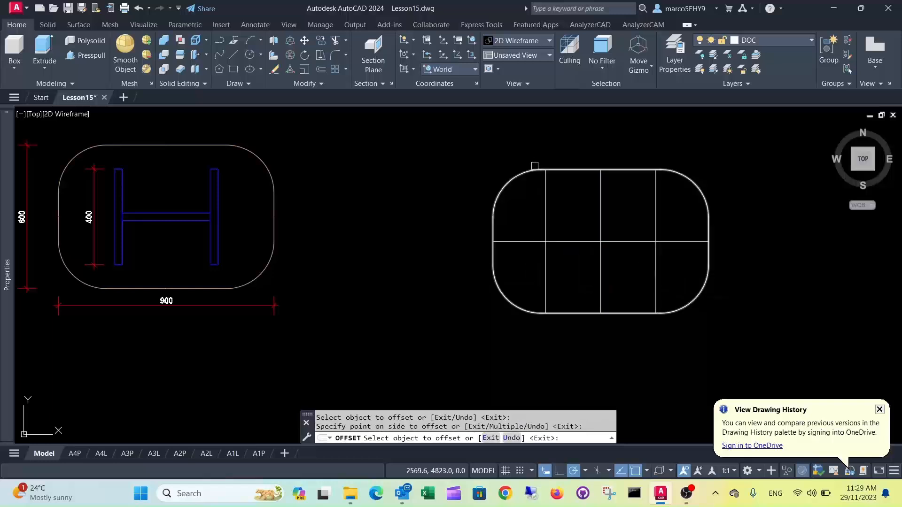
Offset construction lines inside the rectangle at distances 200, 32 and 16
key("Escape")
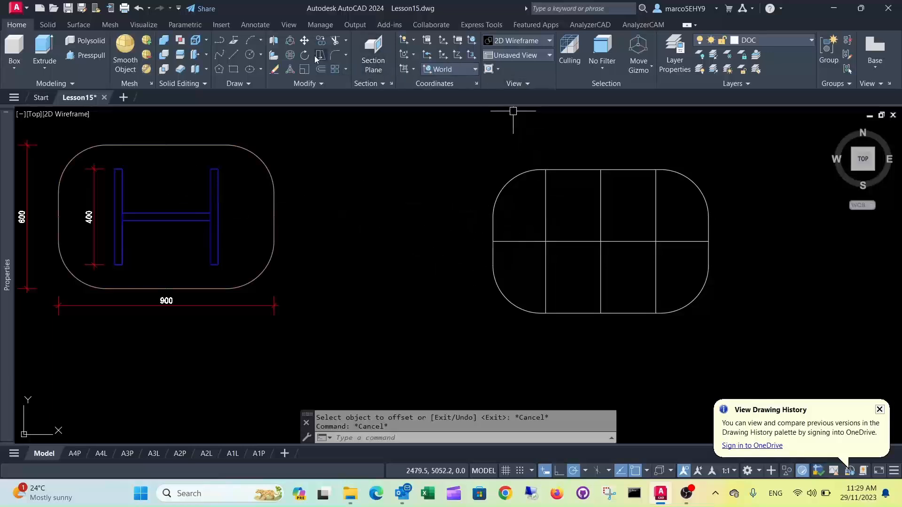
mouse_move(320, 69)
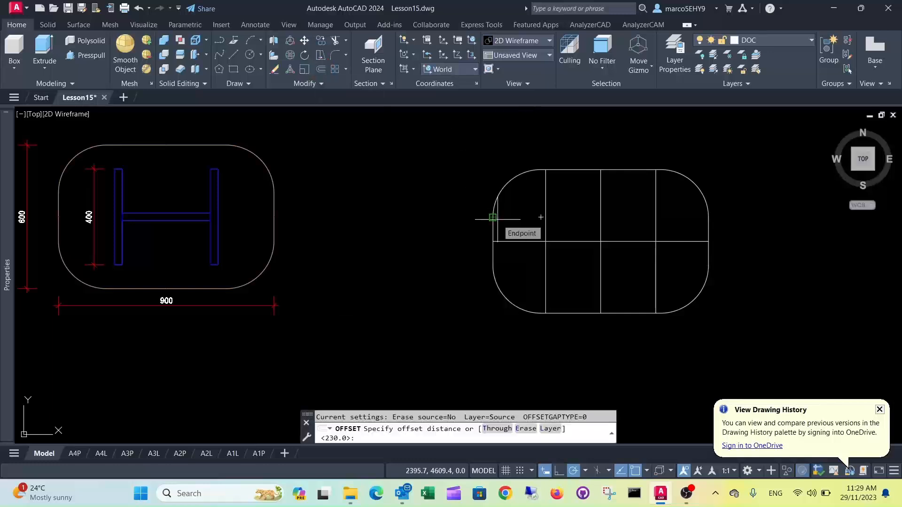
type("200")
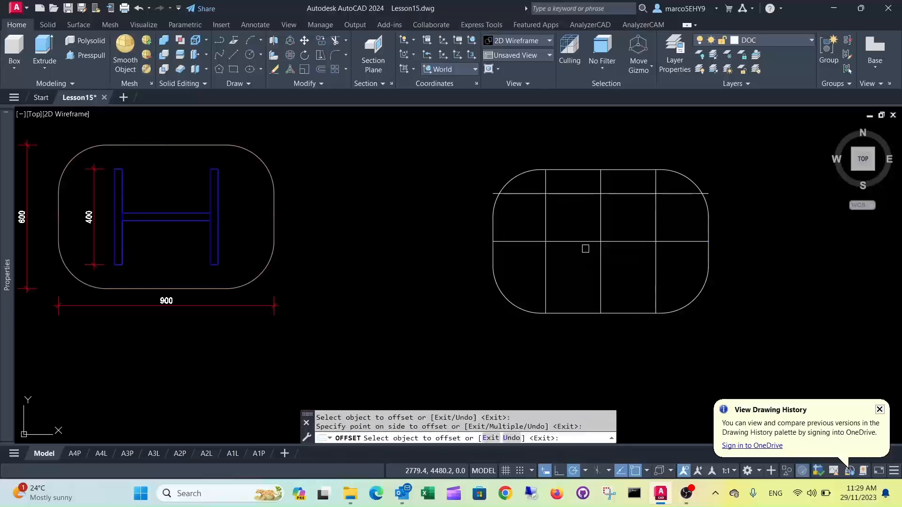
left_click(586, 248)
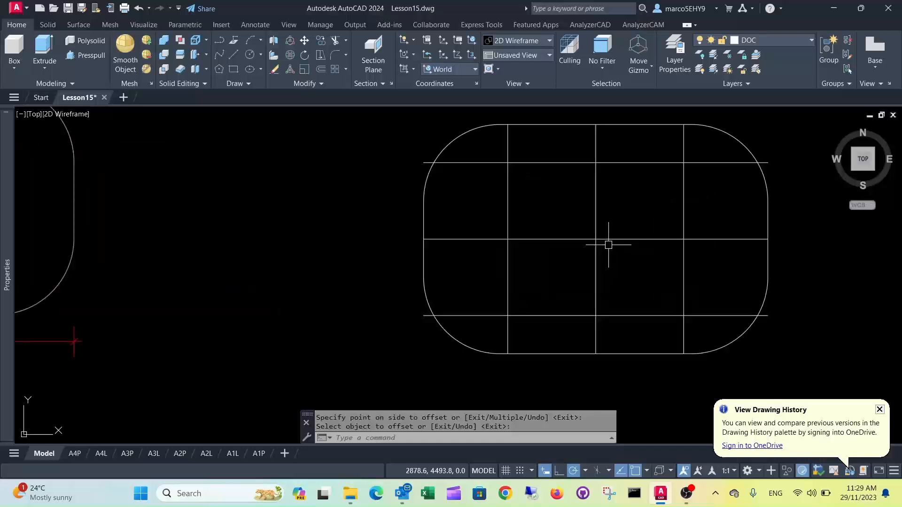
mouse_move(308, 128)
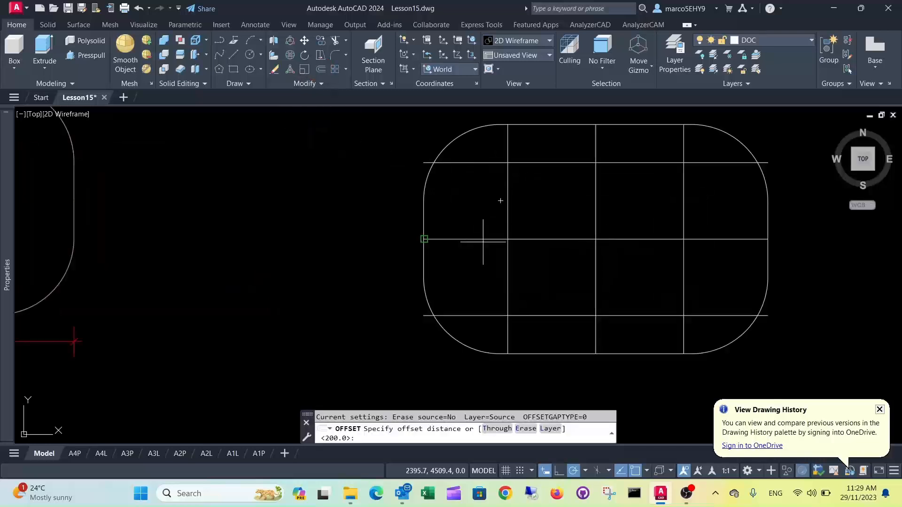
type("32")
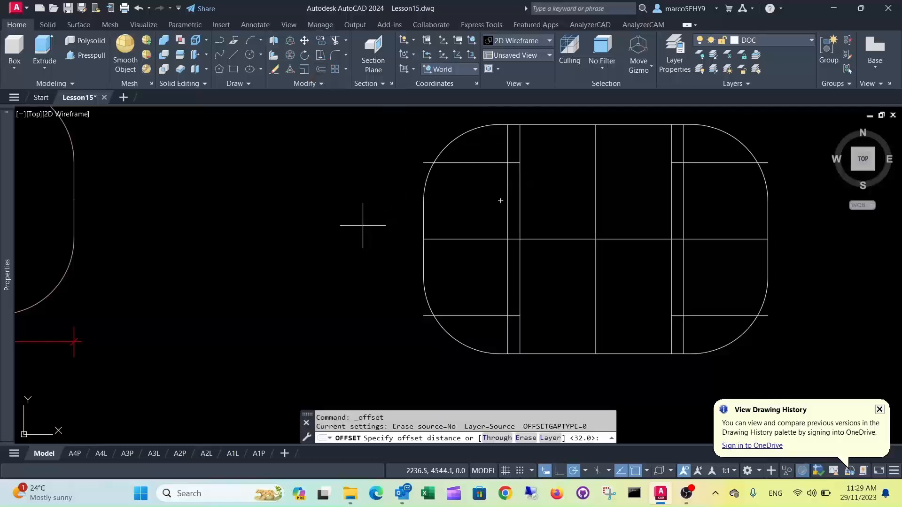
type("16")
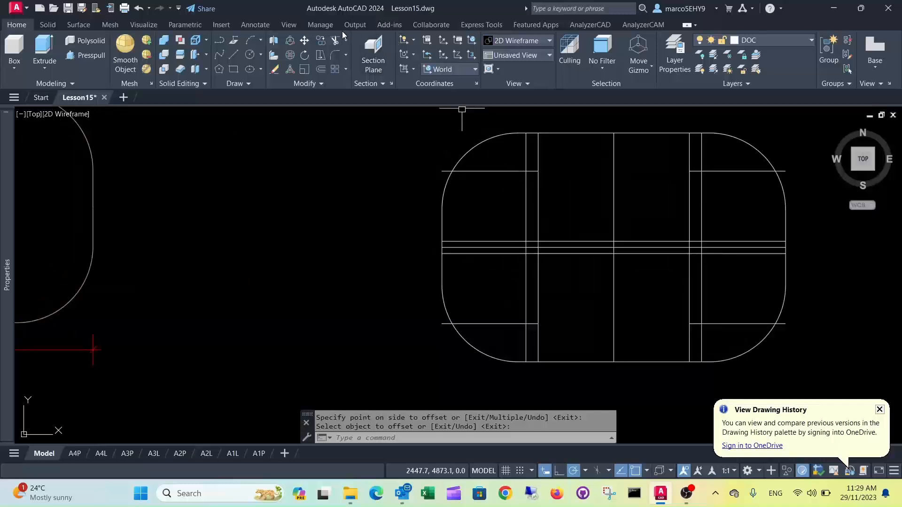
mouse_move(333, 40)
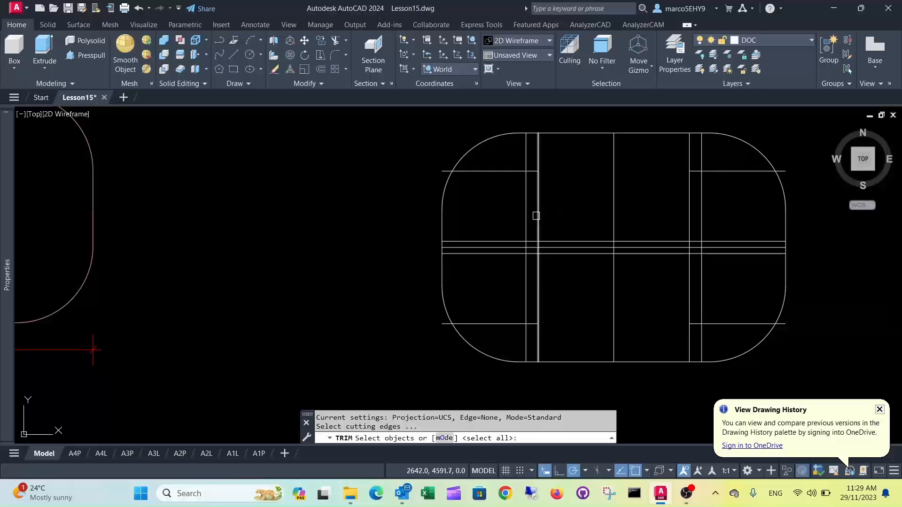
Trim the unwanted segments and close the leg corners with a radius-0 fillet
left_click(690, 235)
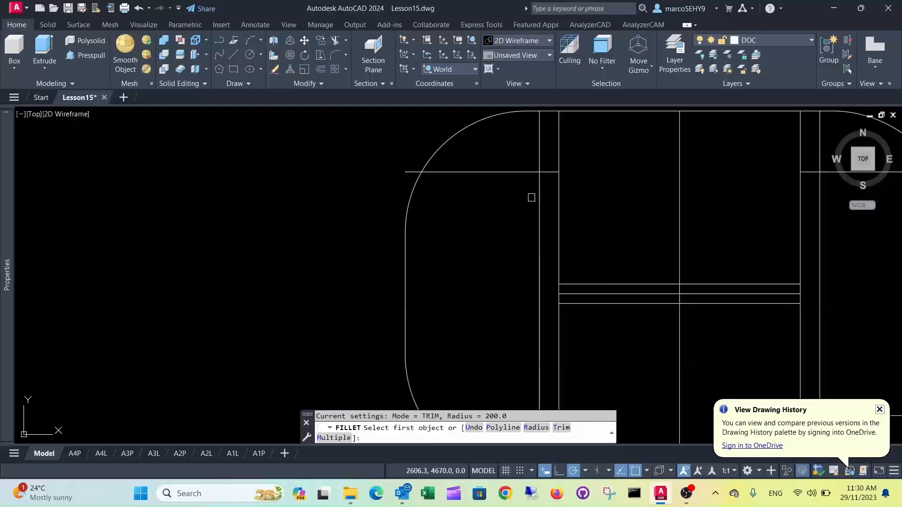
mouse_move(509, 215)
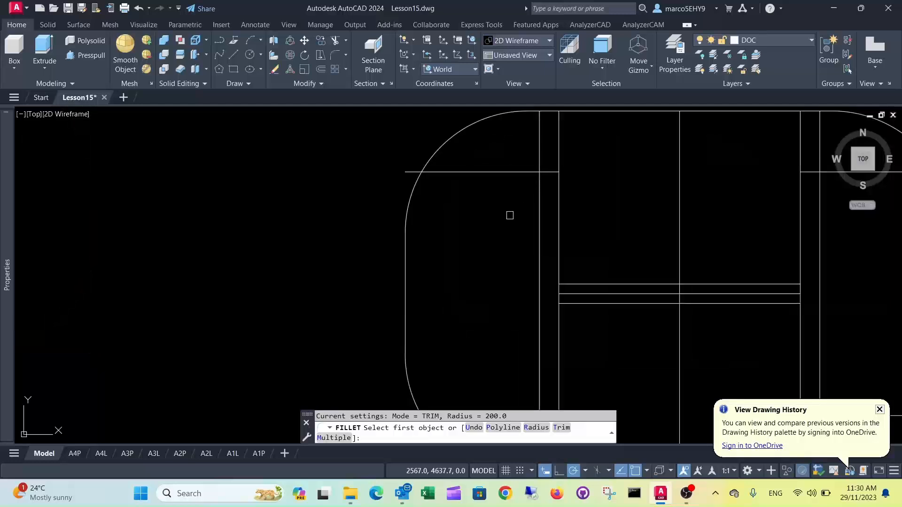
type("r")
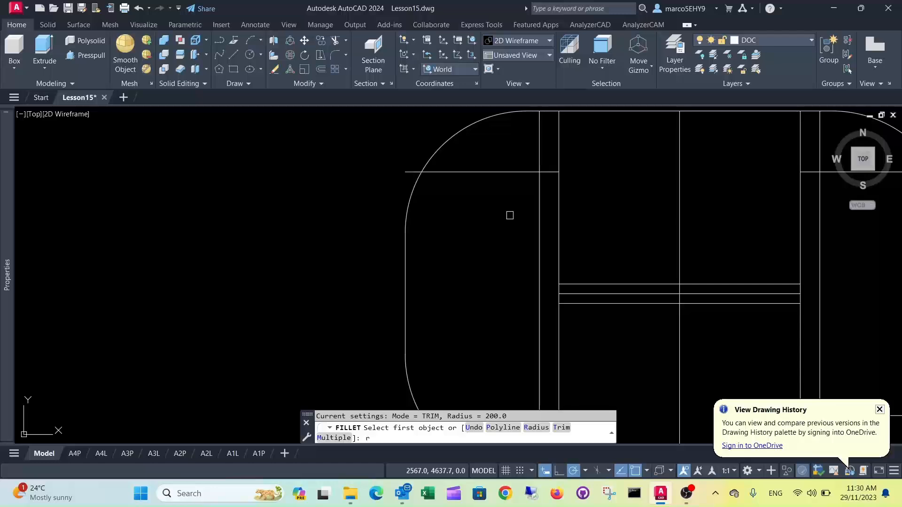
type("0")
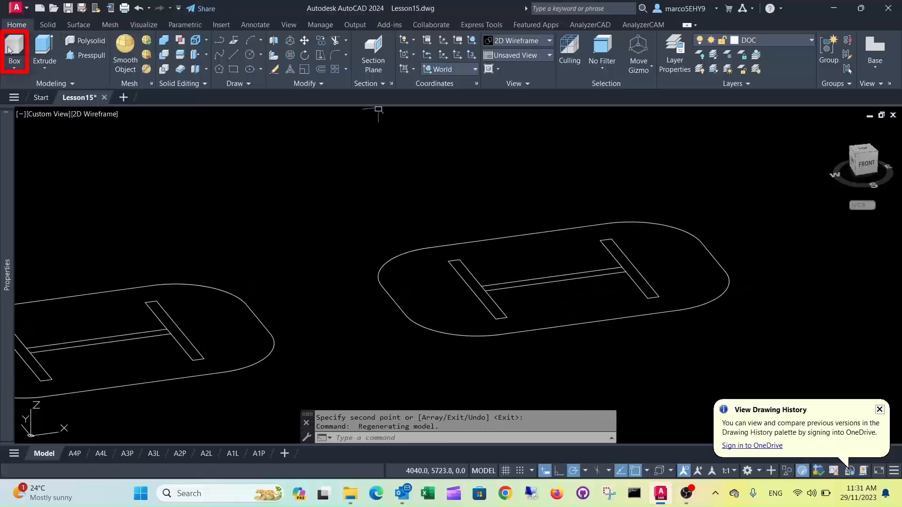
Create a 450-tall solid box on one leg strip of the H base
left_click(14, 51)
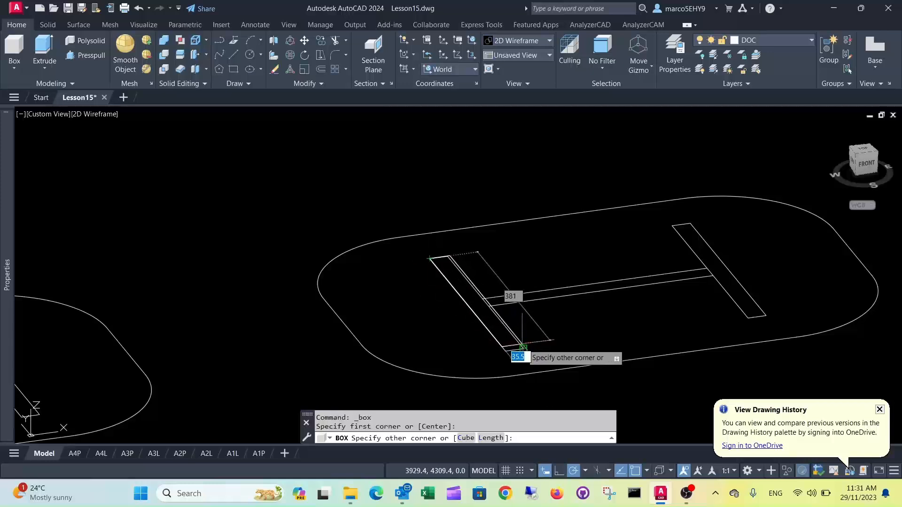
left_click(521, 348)
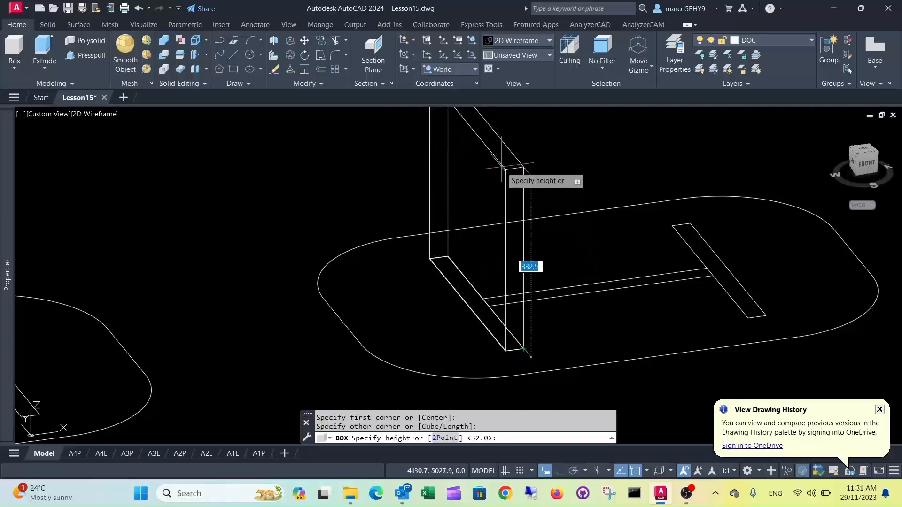
type("450")
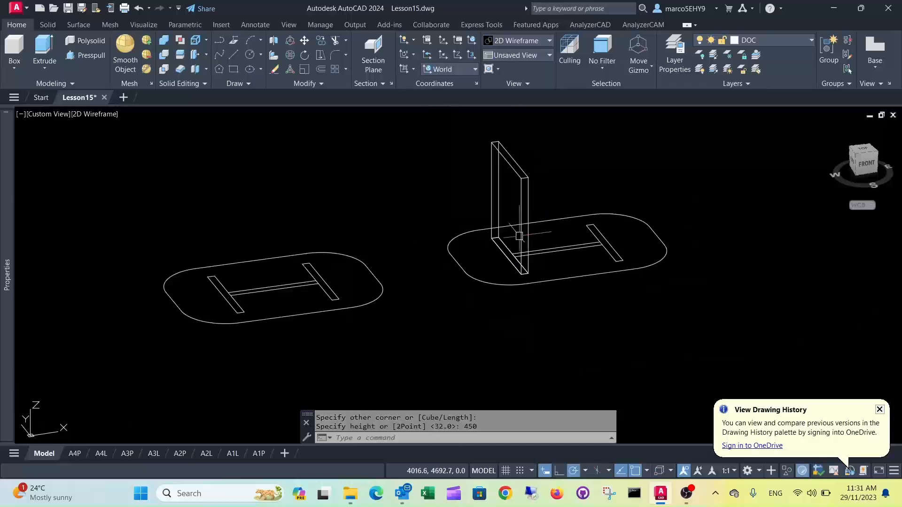
Move the upright side panel onto the BOARD layer
left_click(811, 39)
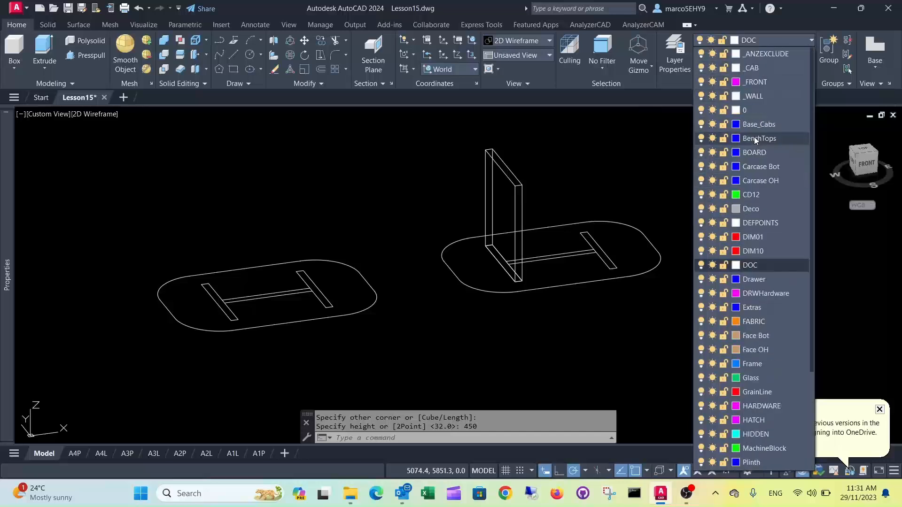
left_click(755, 152)
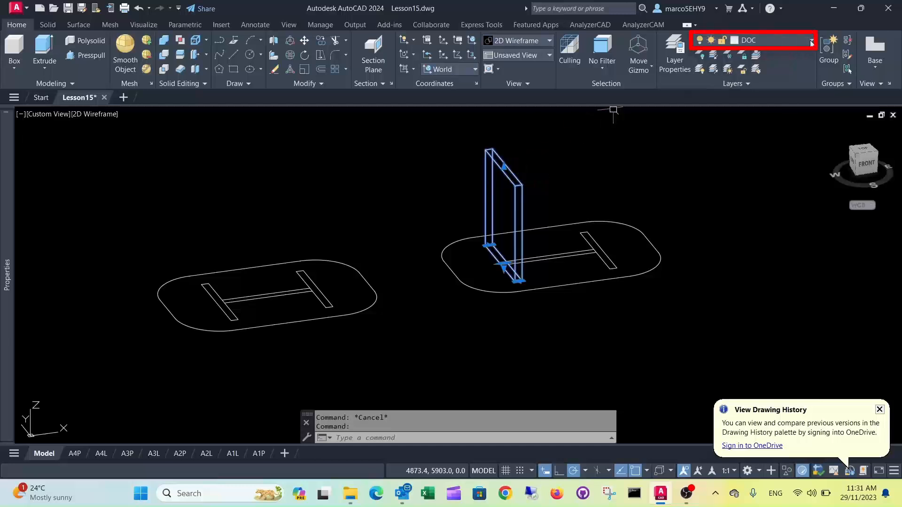
left_click(811, 40)
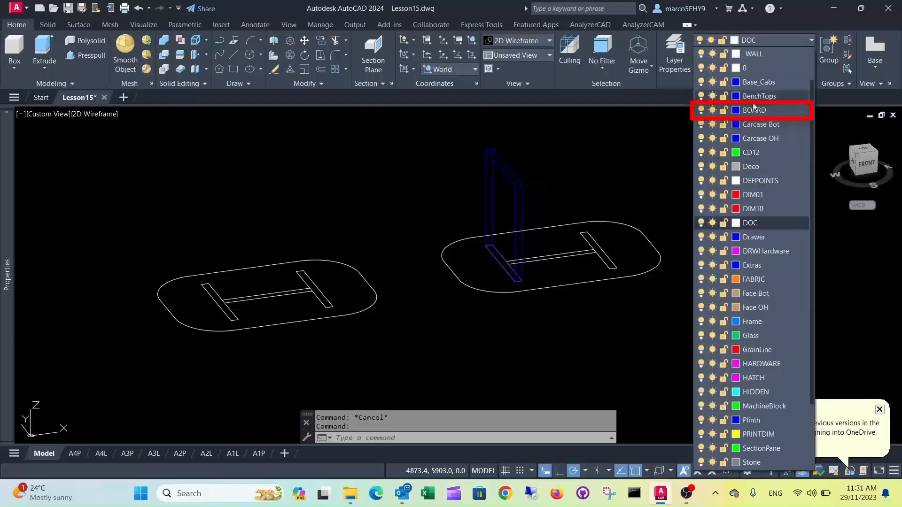
left_click(753, 110)
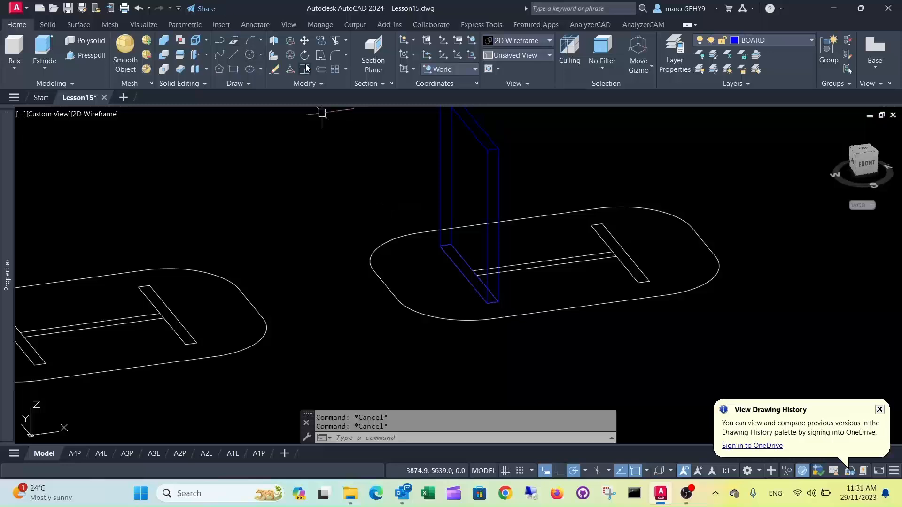
mouse_move(14, 51)
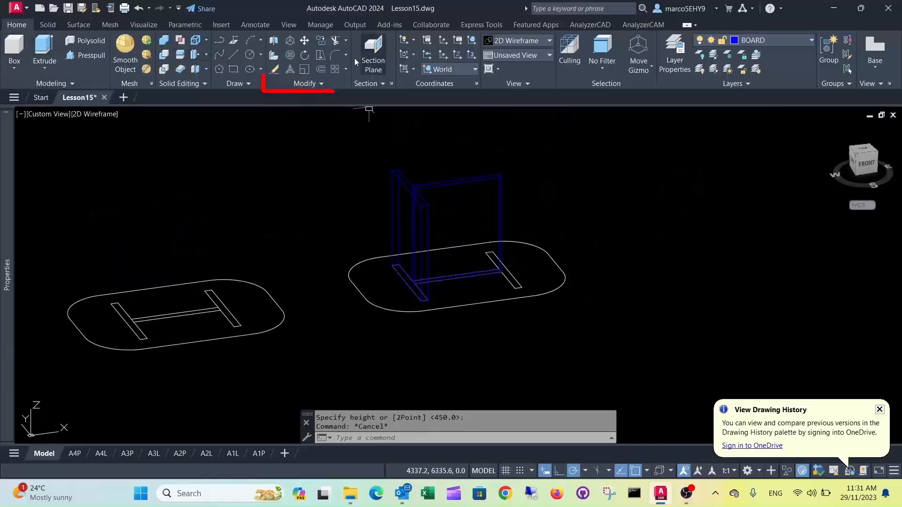
Mirror the side panel across the base's middle to the opposite leg strip
left_click(334, 96)
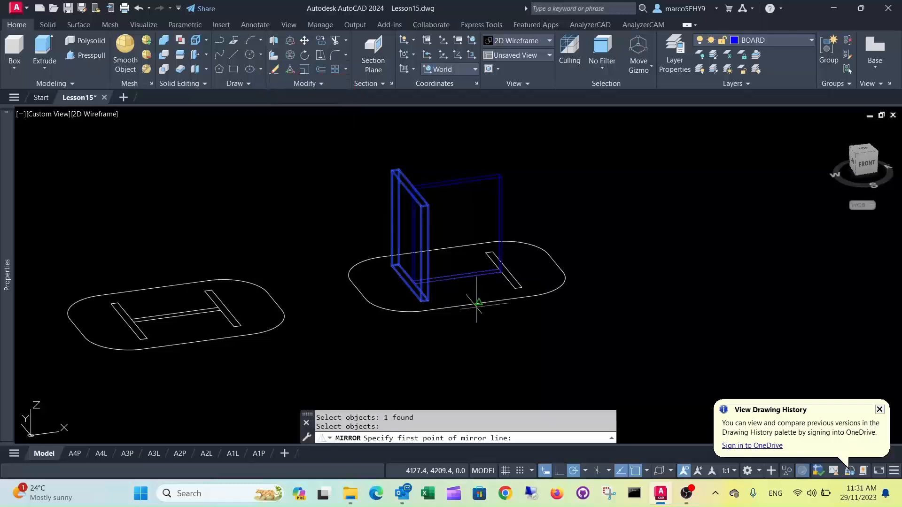
left_click(494, 327)
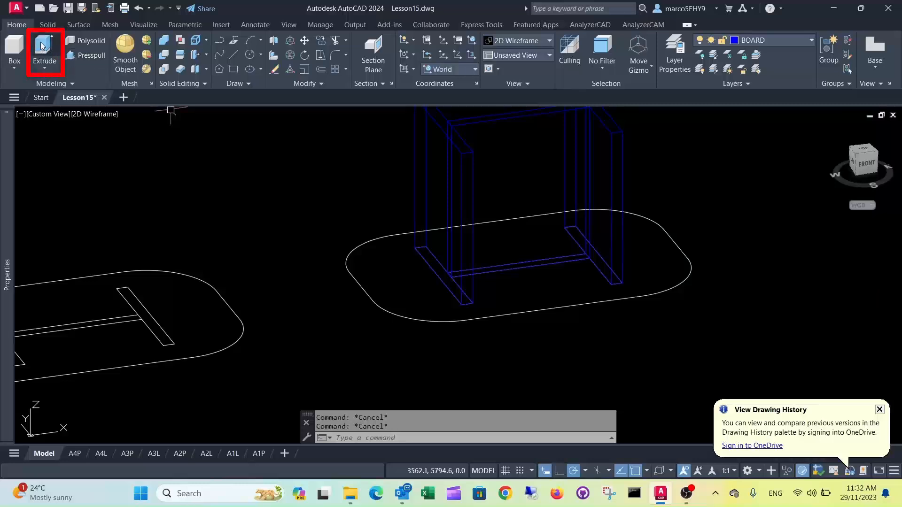
mouse_move(349, 258)
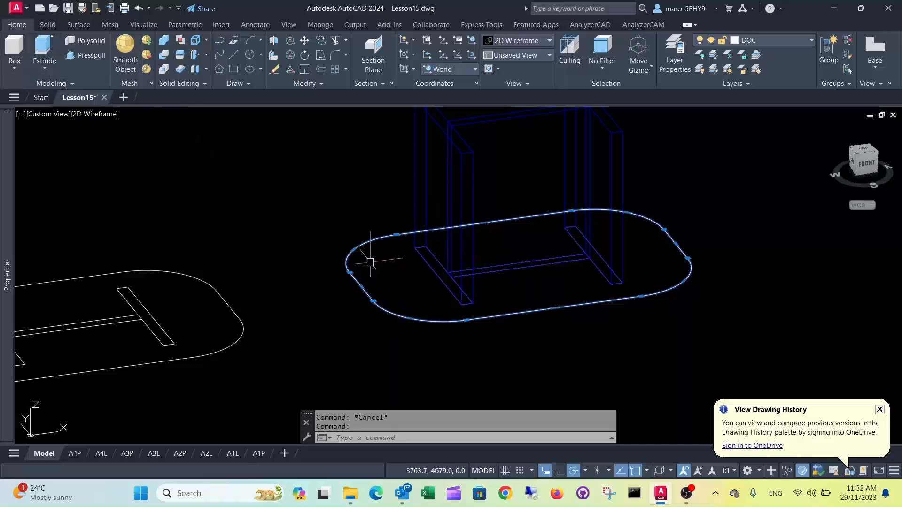
mouse_move(382, 265)
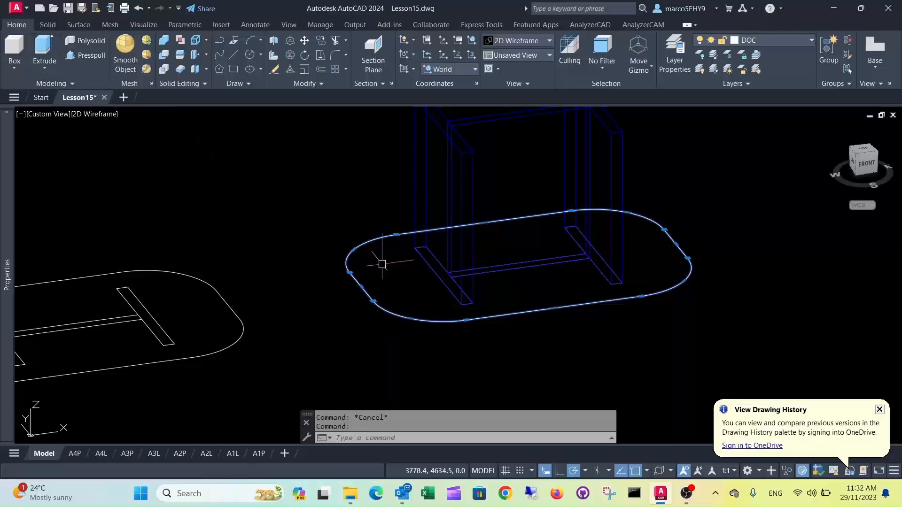
mouse_move(384, 255)
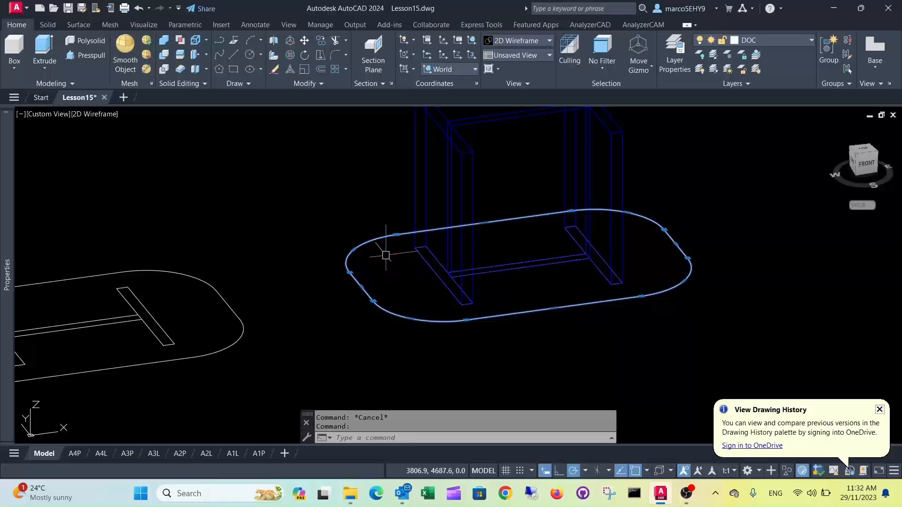
mouse_move(383, 254)
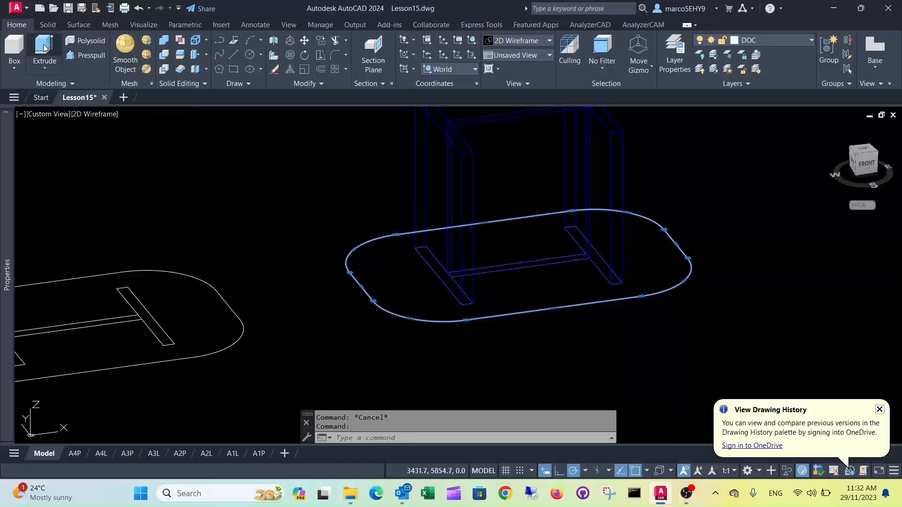
Extrude the rounded tabletop 32 thick and move it up 450 onto the panels
left_click(44, 52)
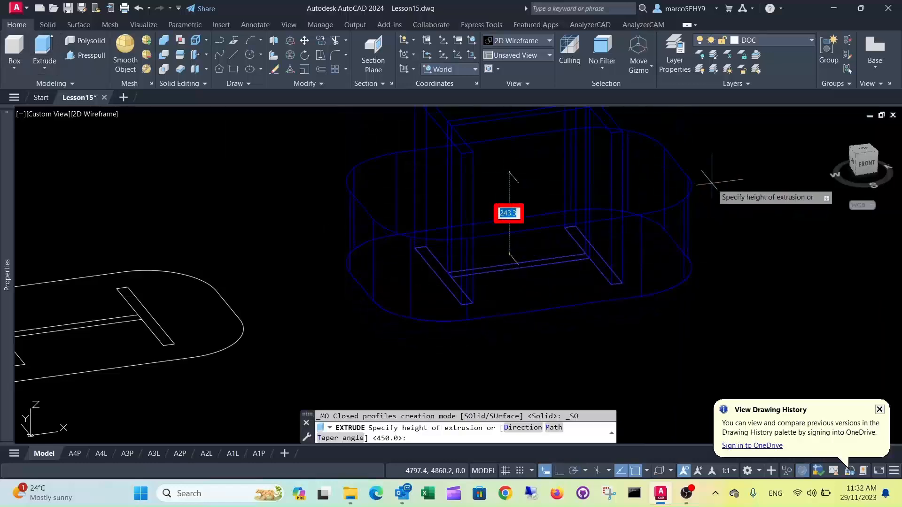
type("32")
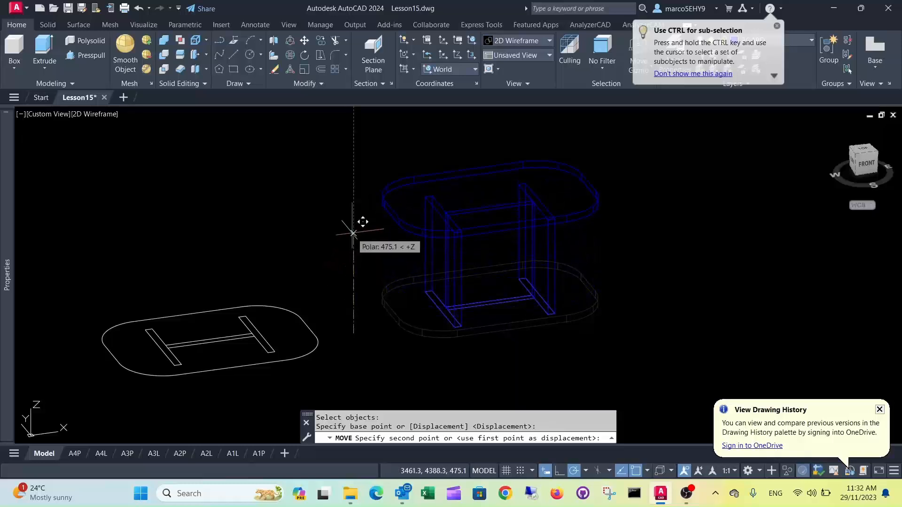
type("450")
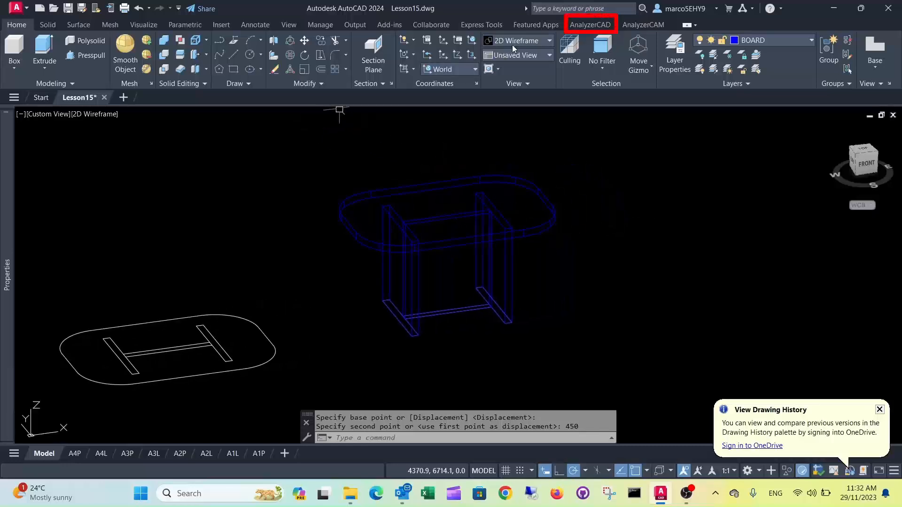
Start Analyzer Part Properties on the panel, naming it Side Panel with Set Next ticked
left_click(590, 24)
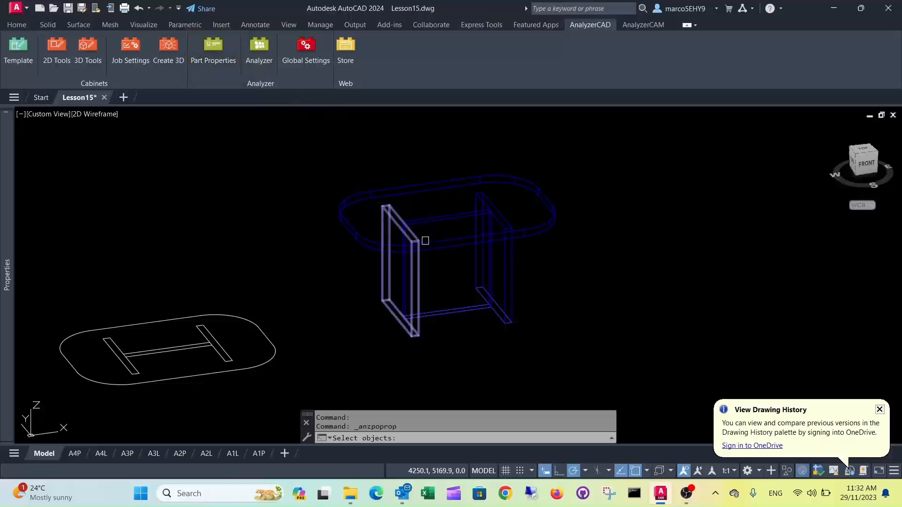
left_click(498, 312)
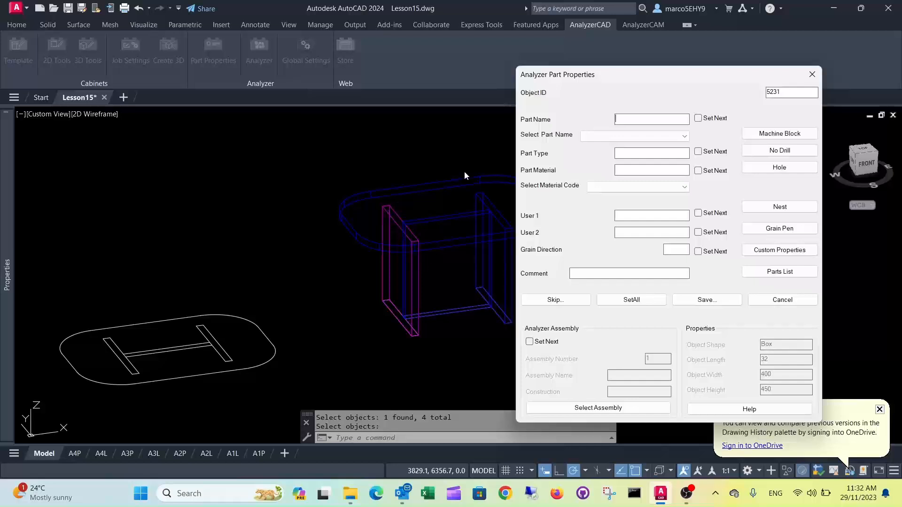
left_click(651, 119)
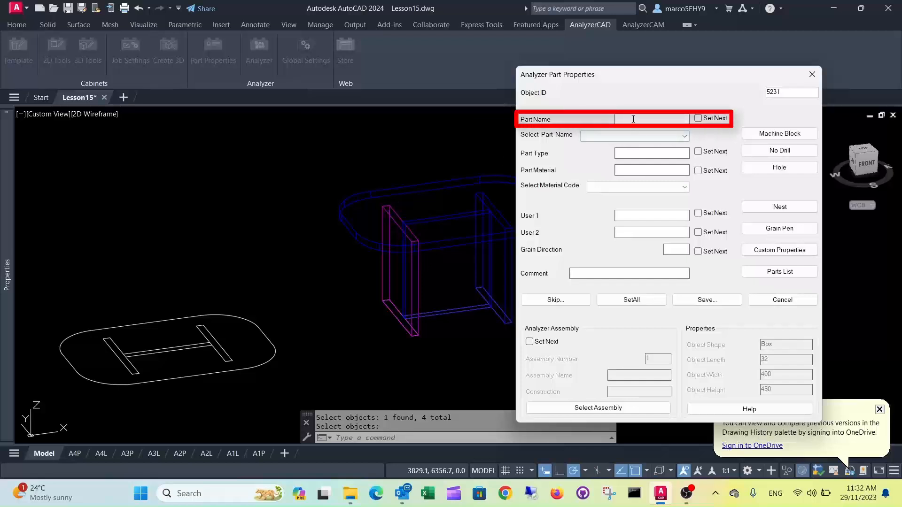
type("Side Panel")
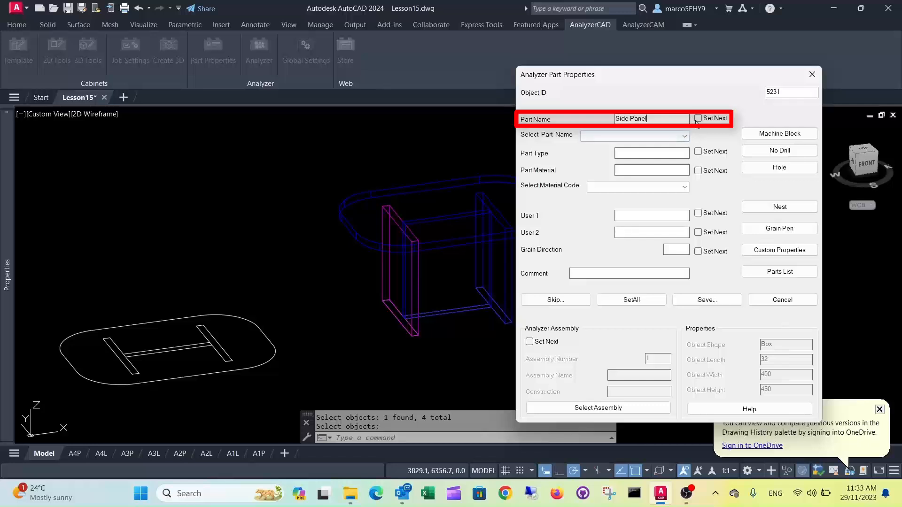
left_click(698, 120)
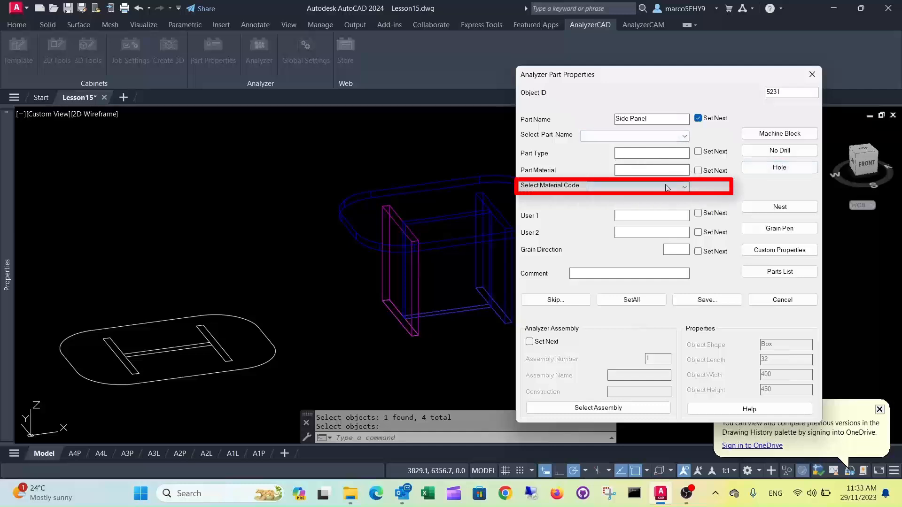
Assign material 32mm External 1 and fill User 1 with Nest
left_click(684, 187)
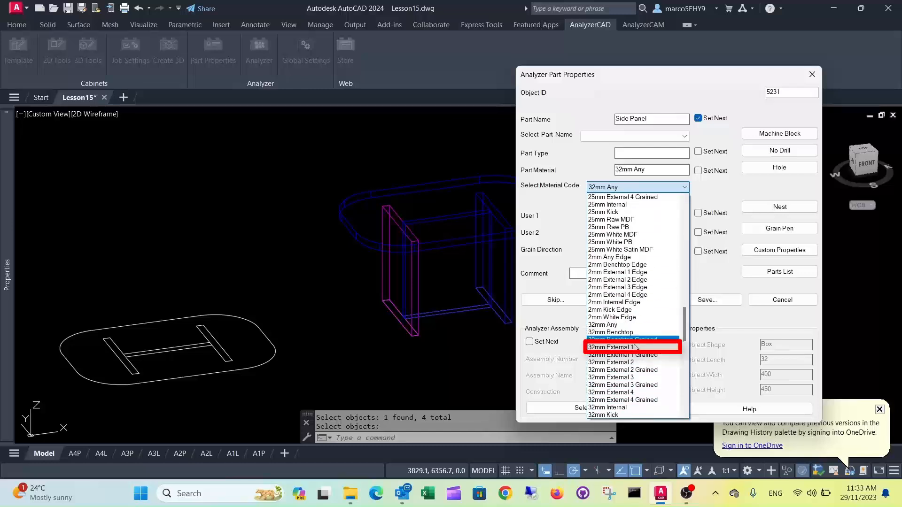
left_click(615, 347)
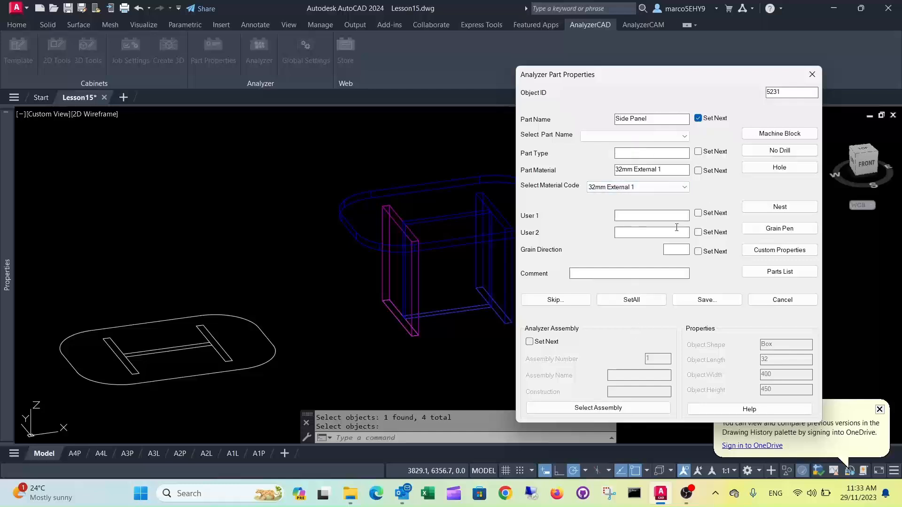
left_click(780, 207)
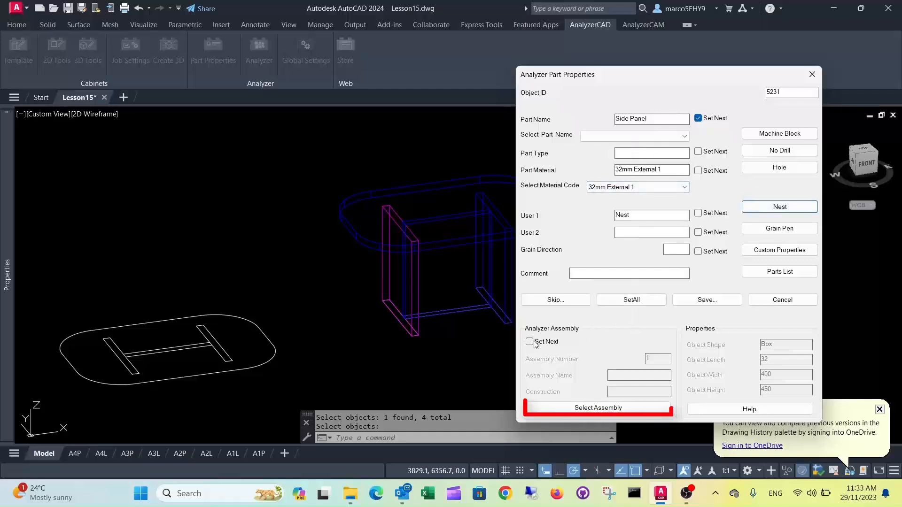
Create a new Table assembly with Dowel construction and carry it to the next part
left_click(597, 407)
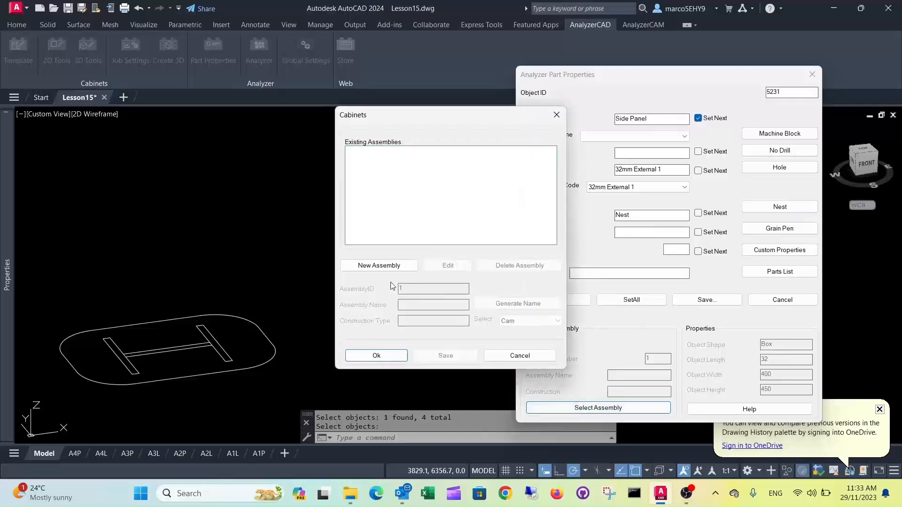
left_click(379, 265)
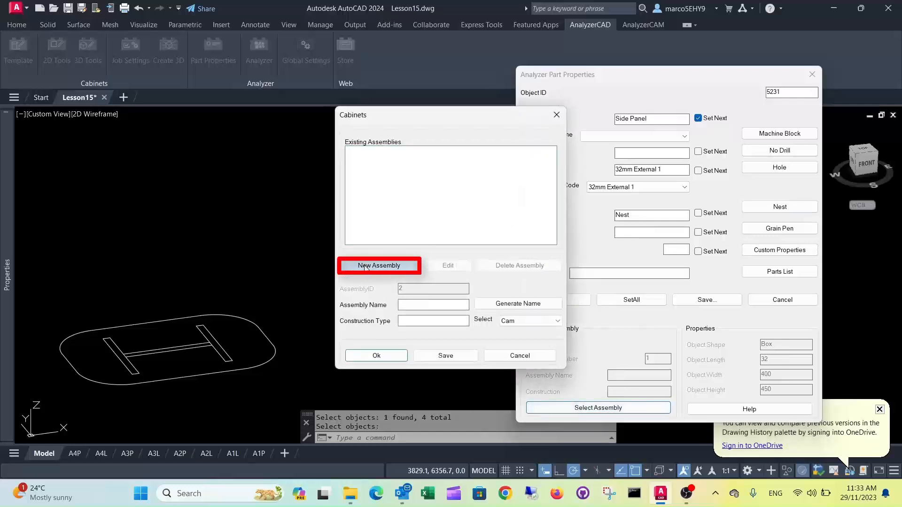
type("Table")
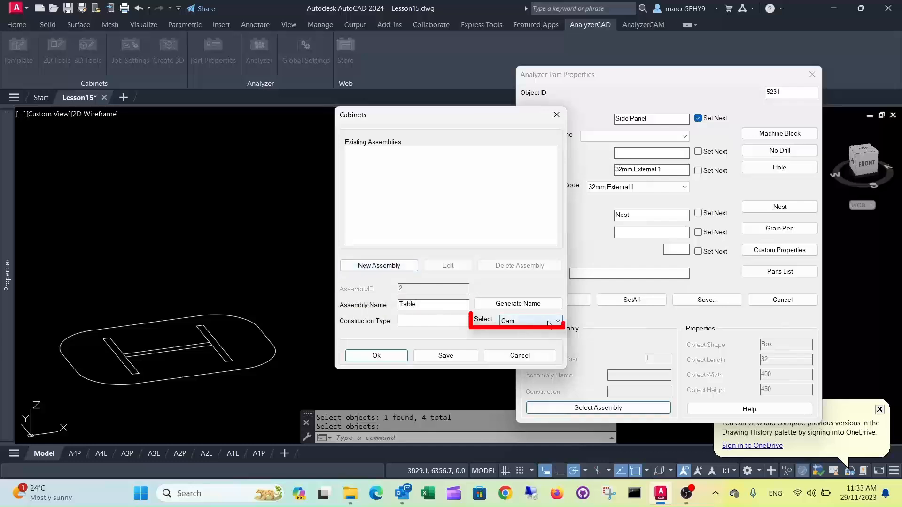
left_click(554, 320)
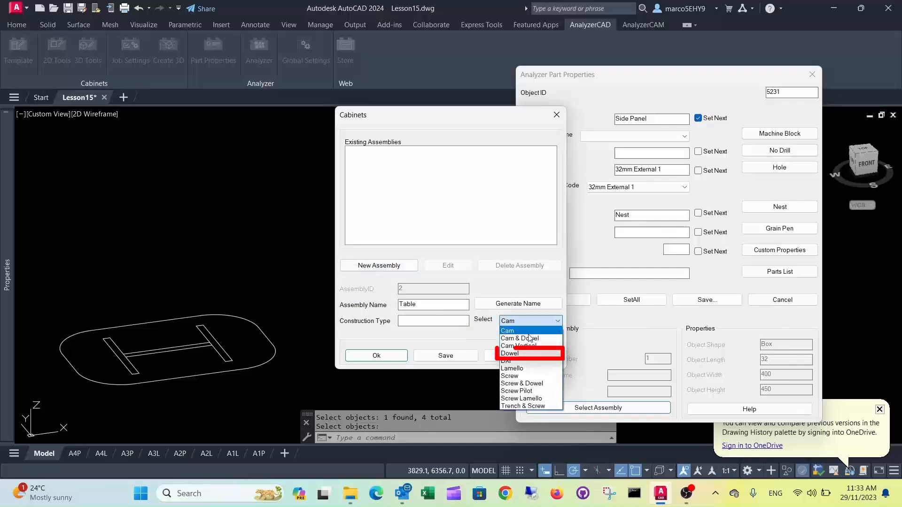
left_click(510, 354)
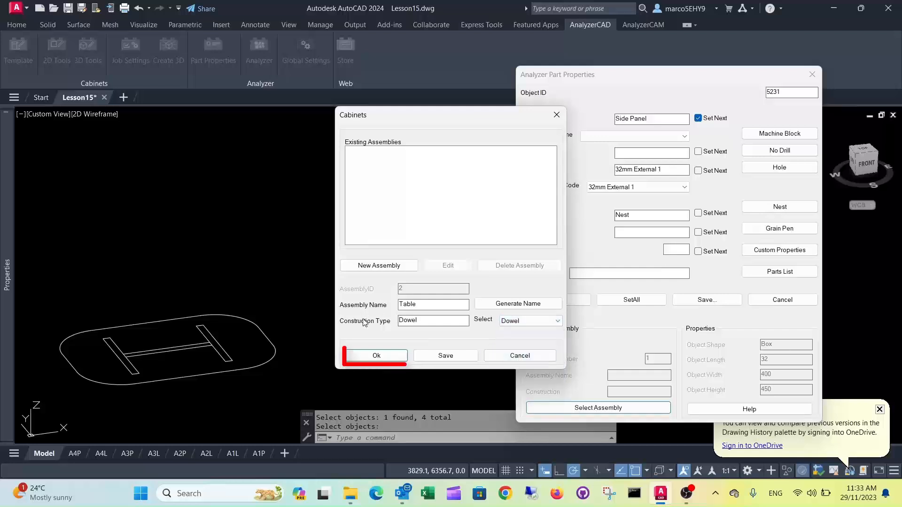
left_click(376, 356)
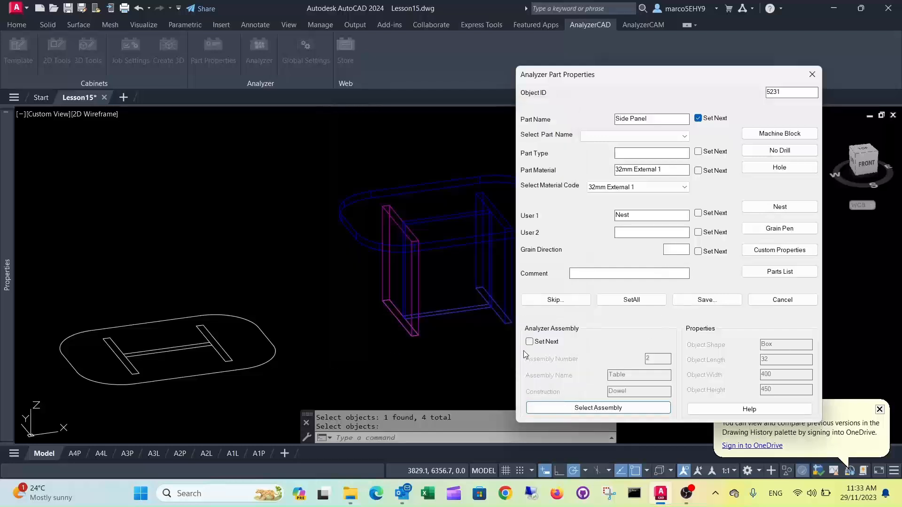
left_click(530, 343)
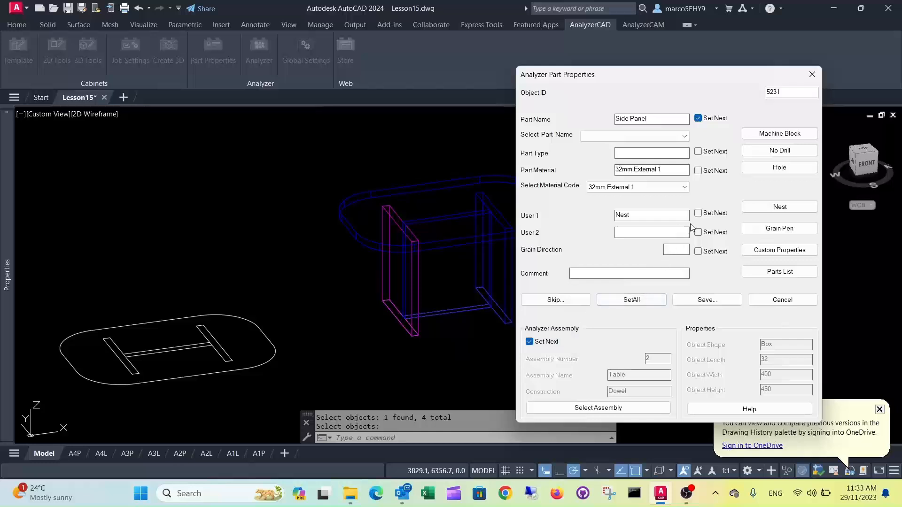
Keep the 32mm External 1 material, enter User 2 as TB and save the Side Panel properties
left_click(698, 170)
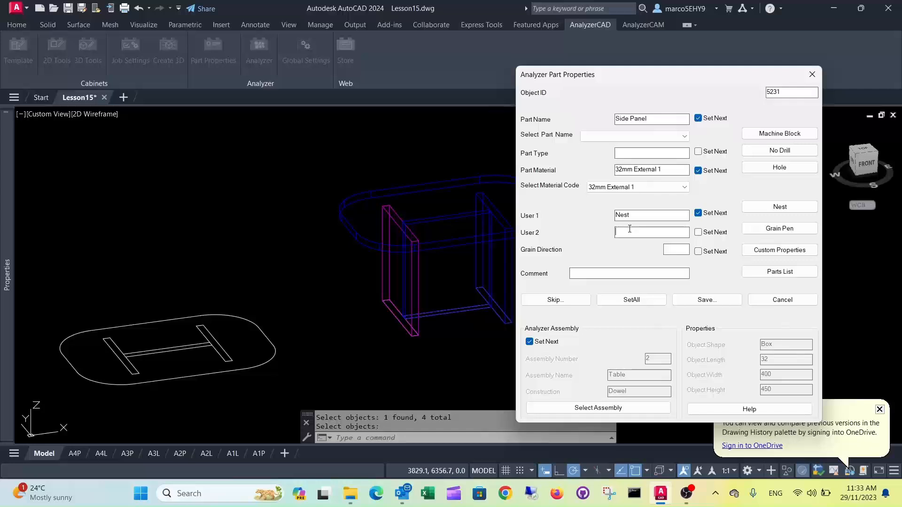
type("T")
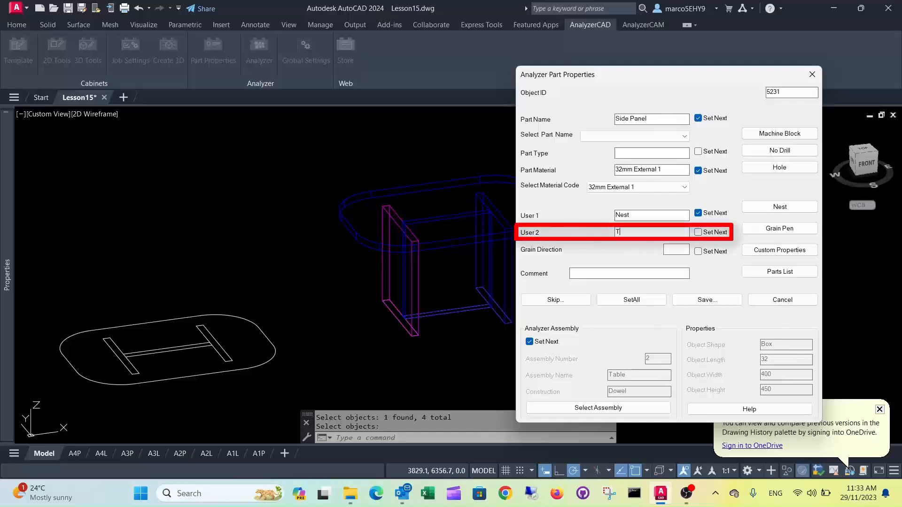
type("B")
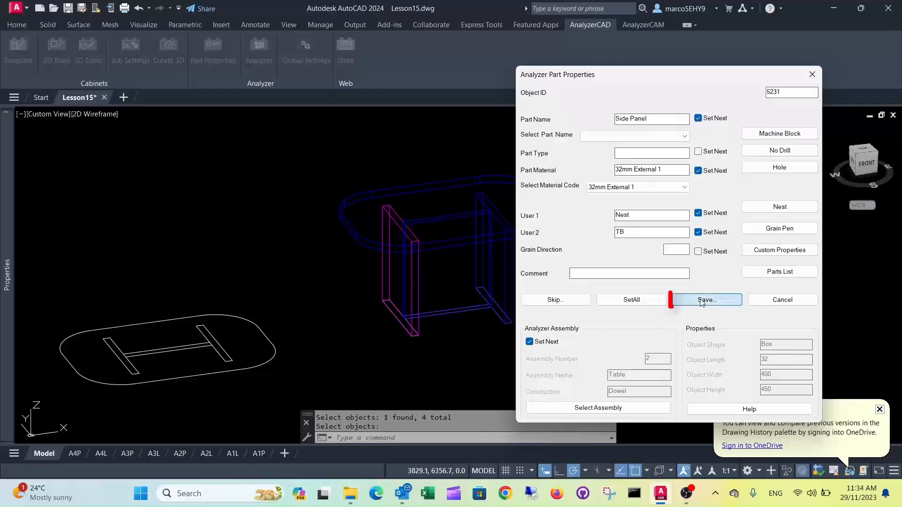
left_click(706, 300)
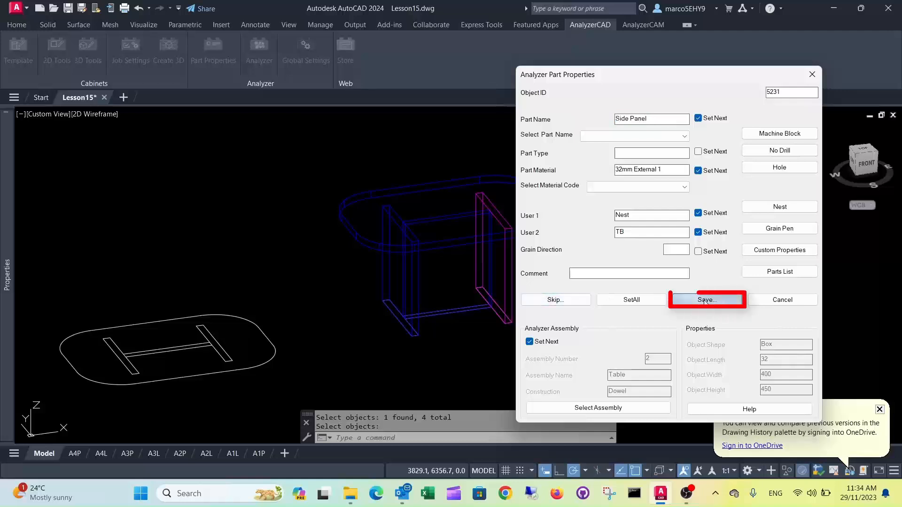
Save the side panel and centre panel part properties
left_click(707, 300)
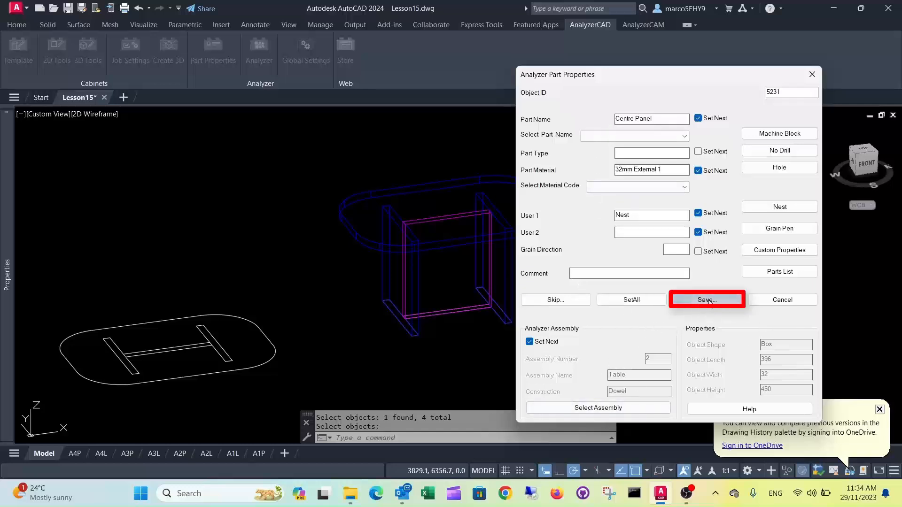
left_click(706, 298)
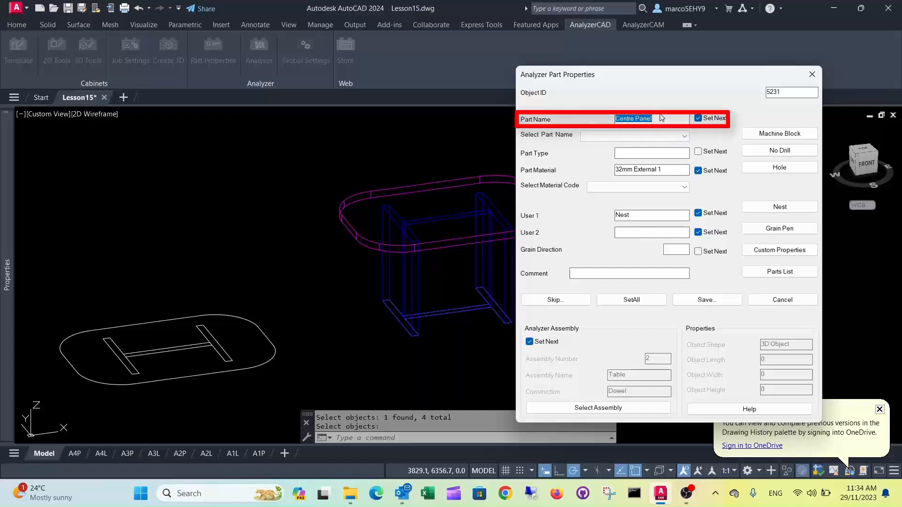
Name the top part Table Top, set User 2 to A and save its properties
type("Table Top")
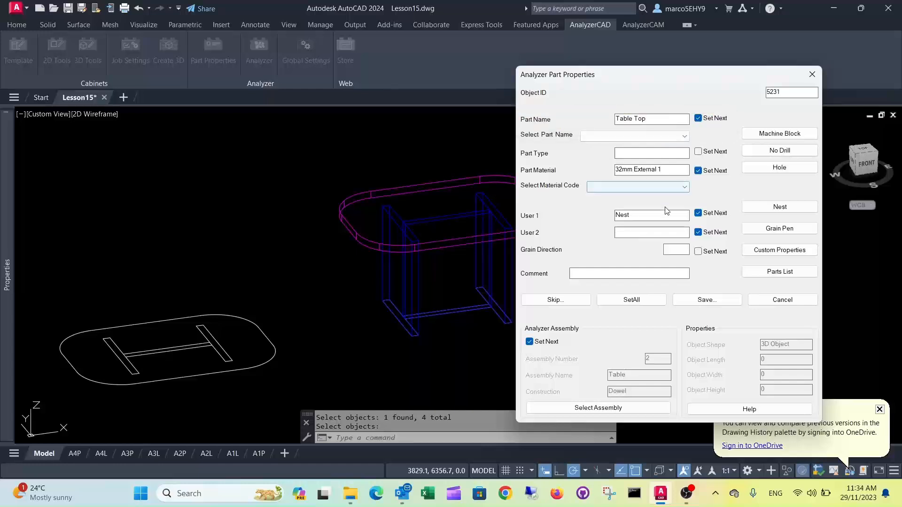
left_click(651, 232)
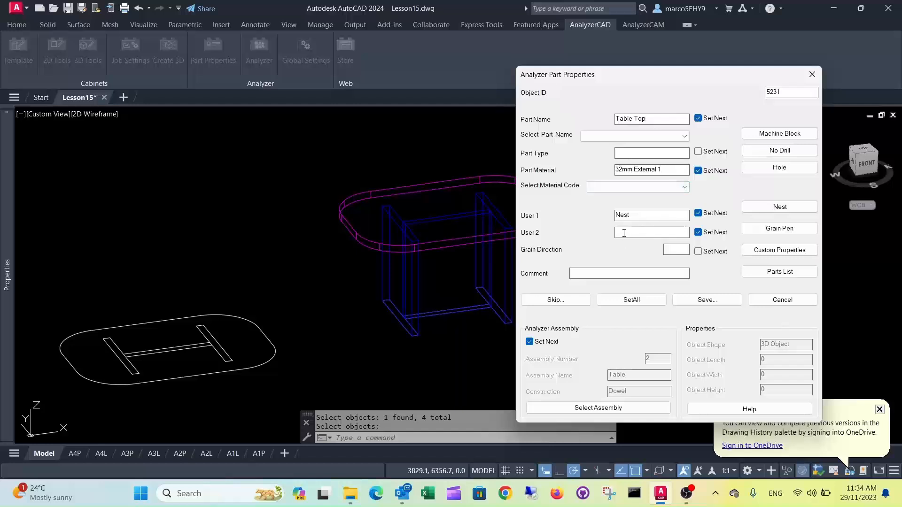
type("A")
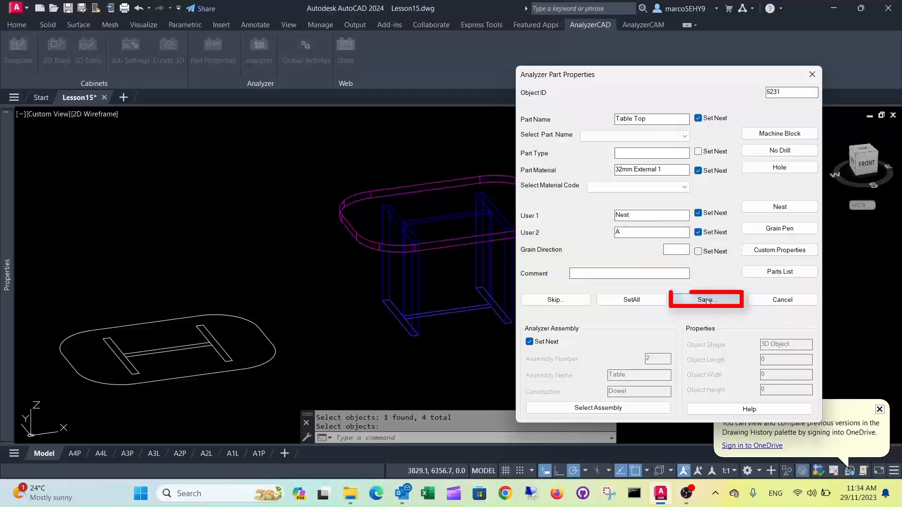
left_click(706, 300)
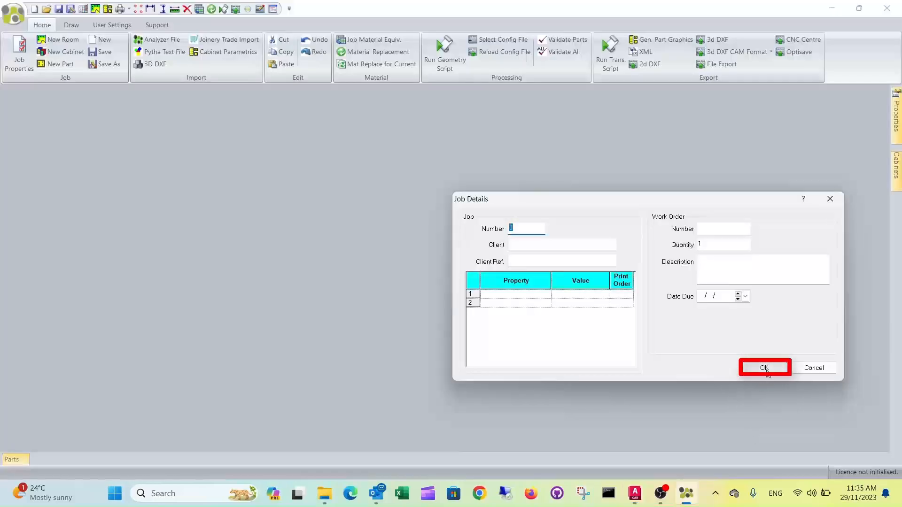
Accept the job details, review the Table job's four part drawings and close Analyzer
left_click(764, 368)
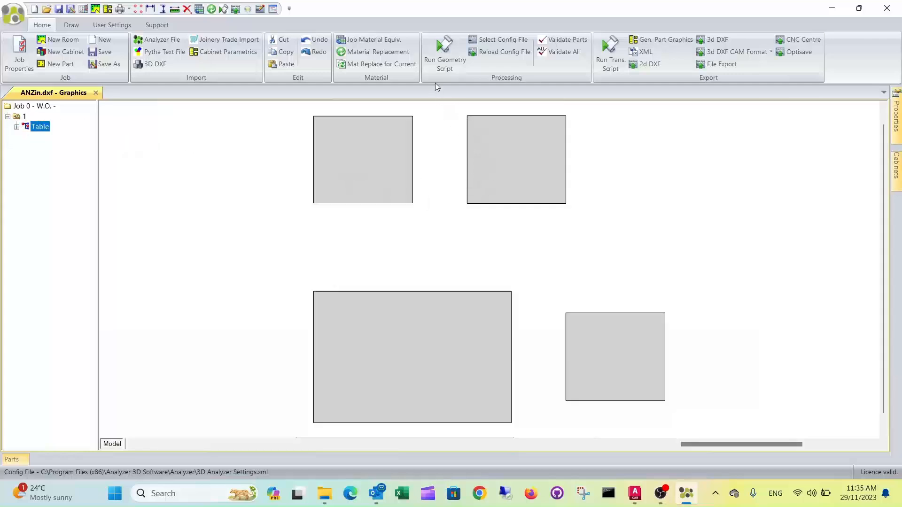
left_click(445, 50)
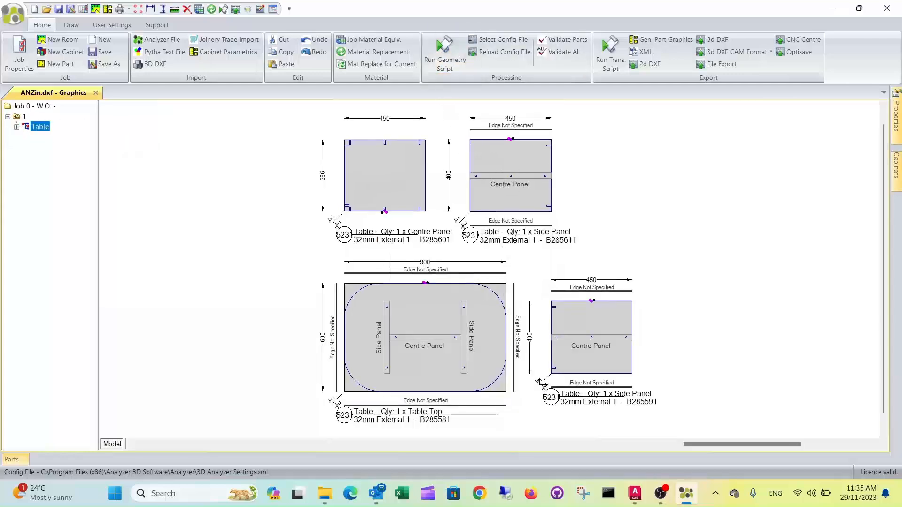
mouse_move(606, 214)
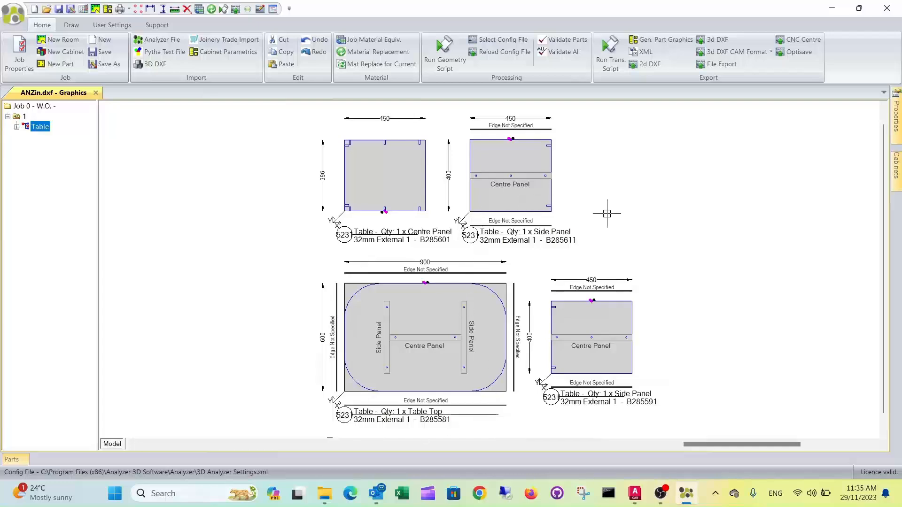
mouse_move(586, 276)
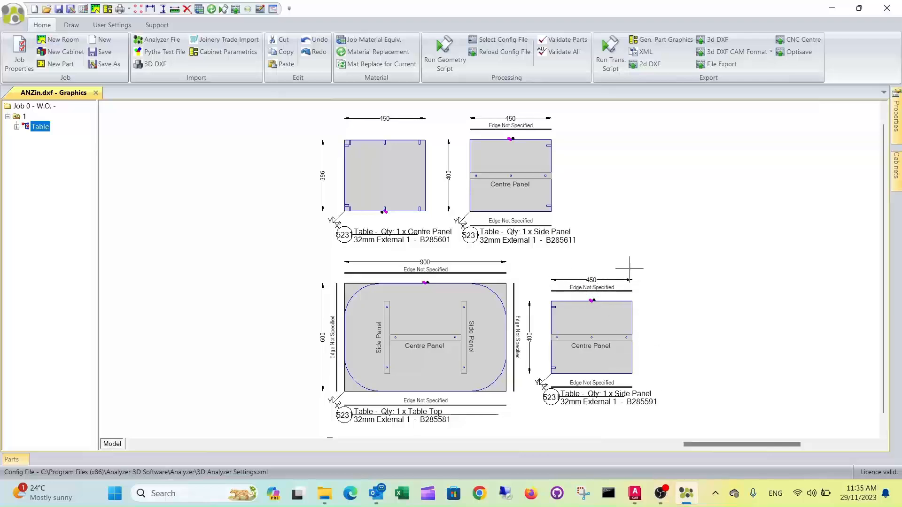
mouse_move(538, 190)
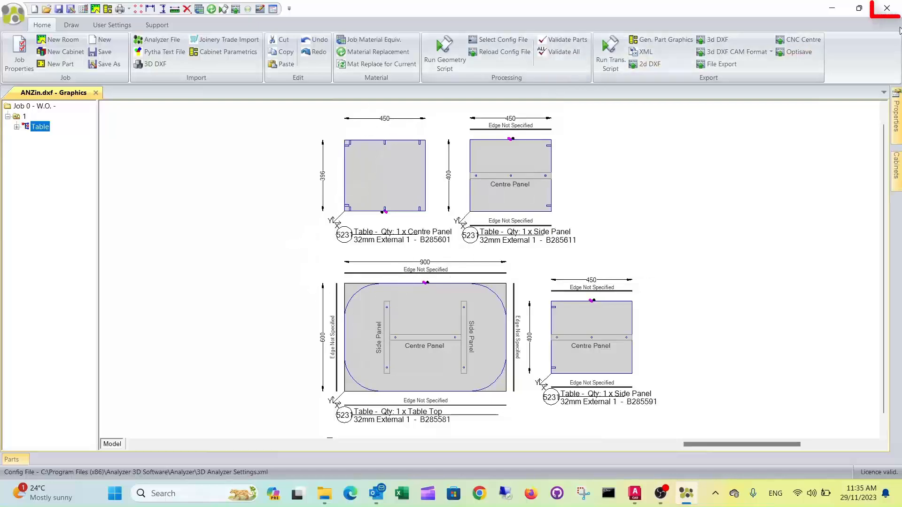
left_click(885, 9)
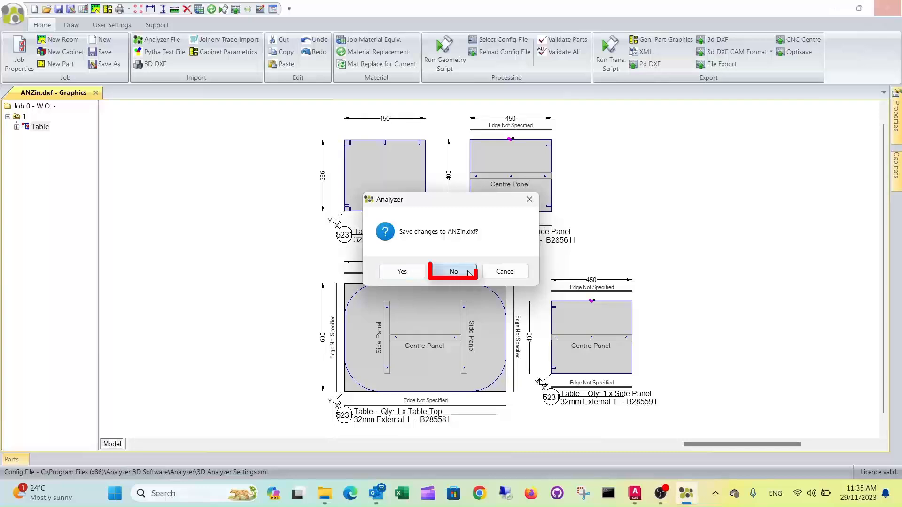
Discard ANZin.dxf changes, then fillet the middle tabletop outline's corners with radius 10
left_click(453, 271)
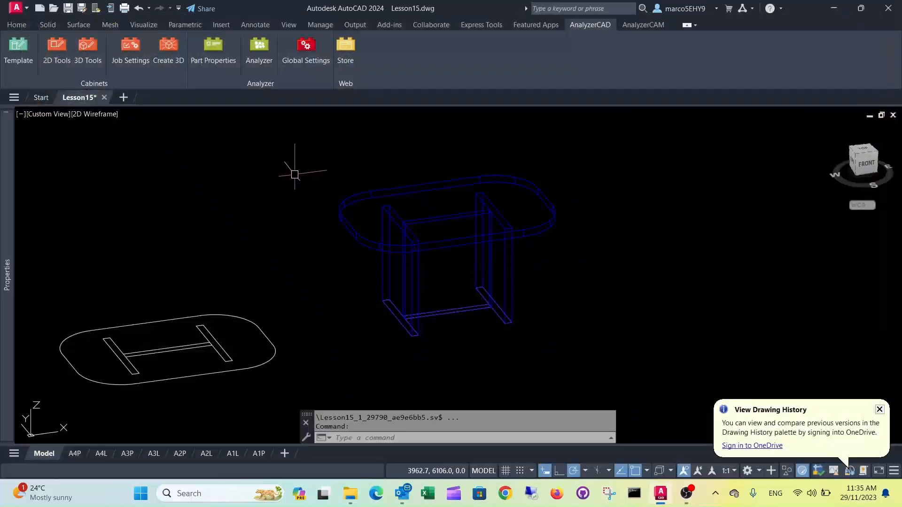
mouse_move(294, 170)
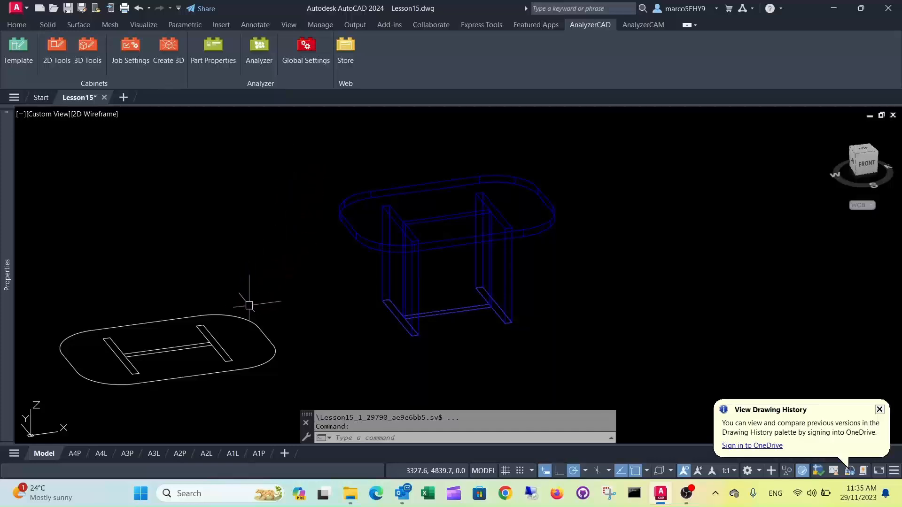
mouse_move(279, 182)
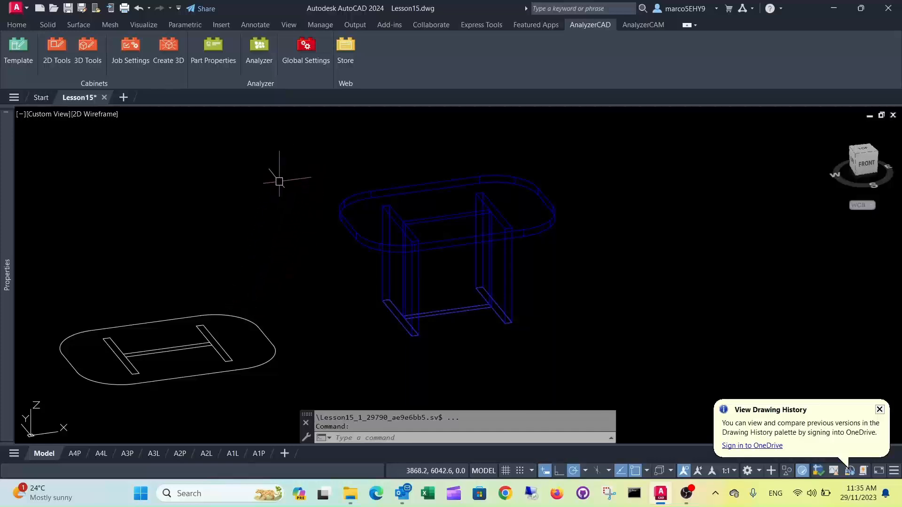
mouse_move(295, 203)
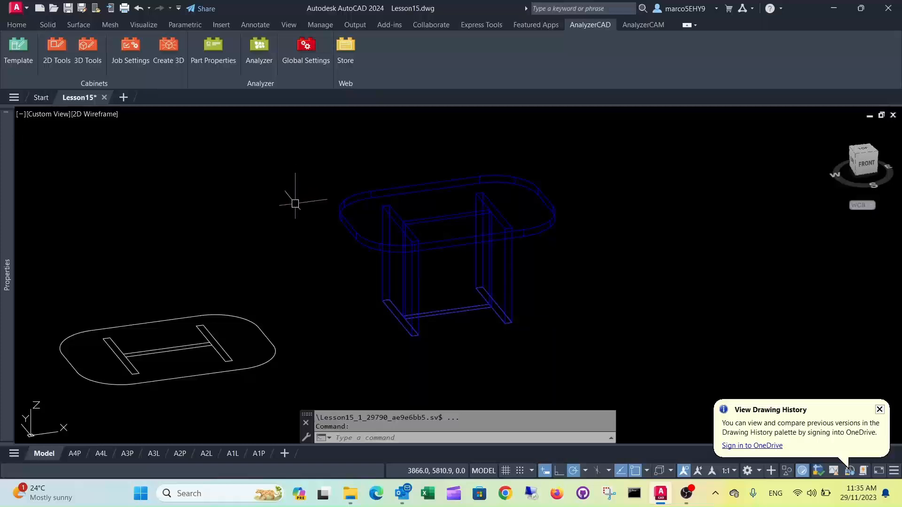
mouse_move(297, 201)
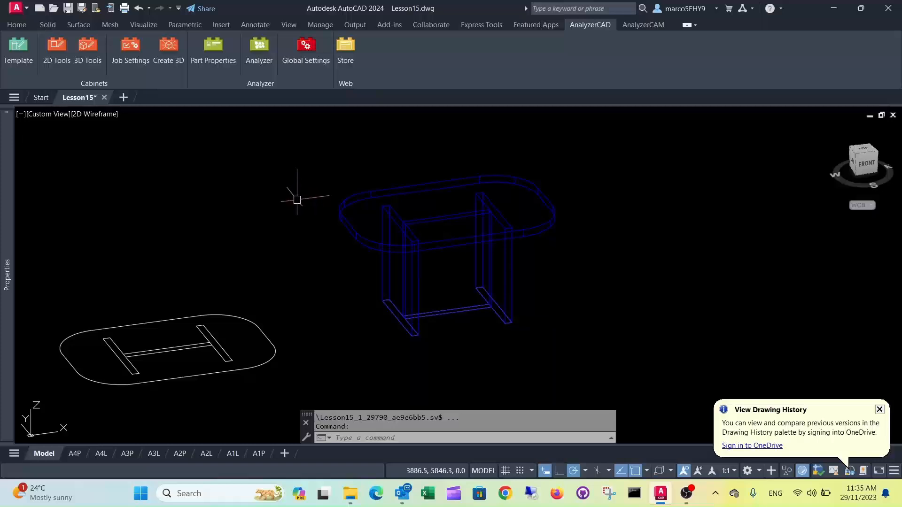
mouse_move(713, 164)
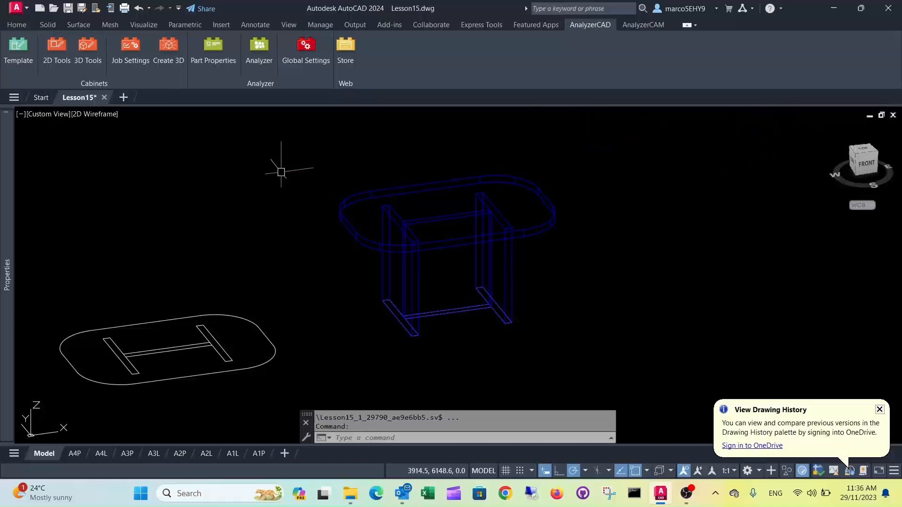
mouse_move(784, 122)
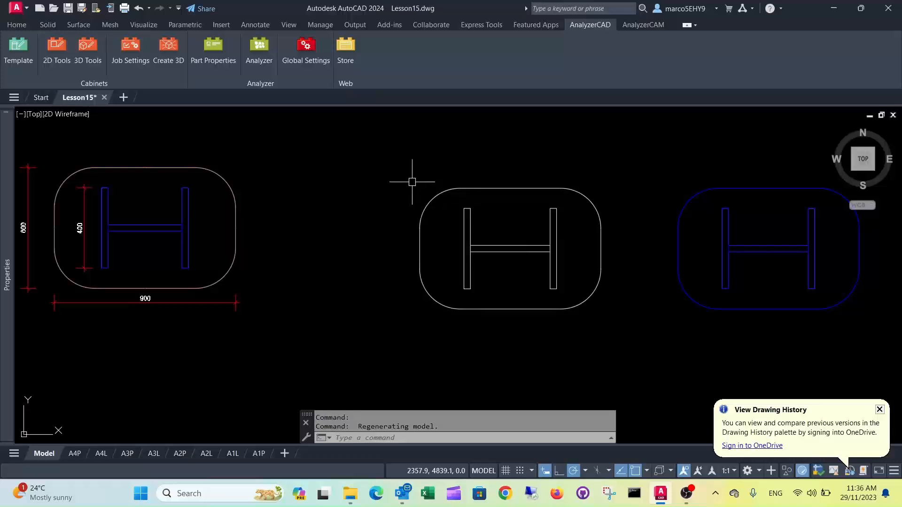
mouse_move(246, 118)
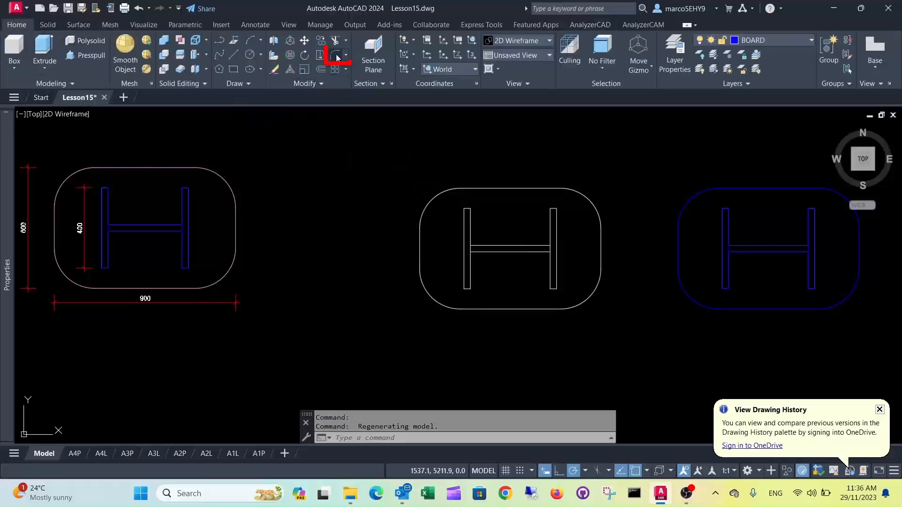
left_click(338, 54)
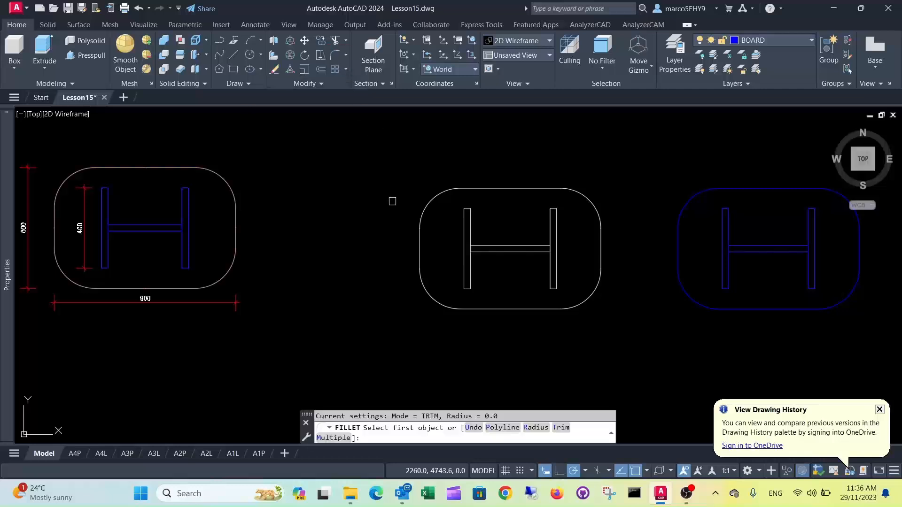
type("r")
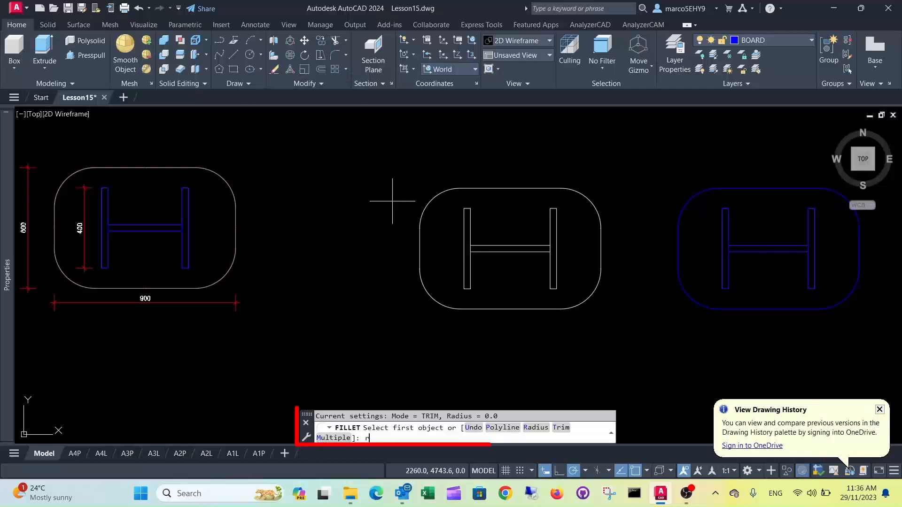
type("10")
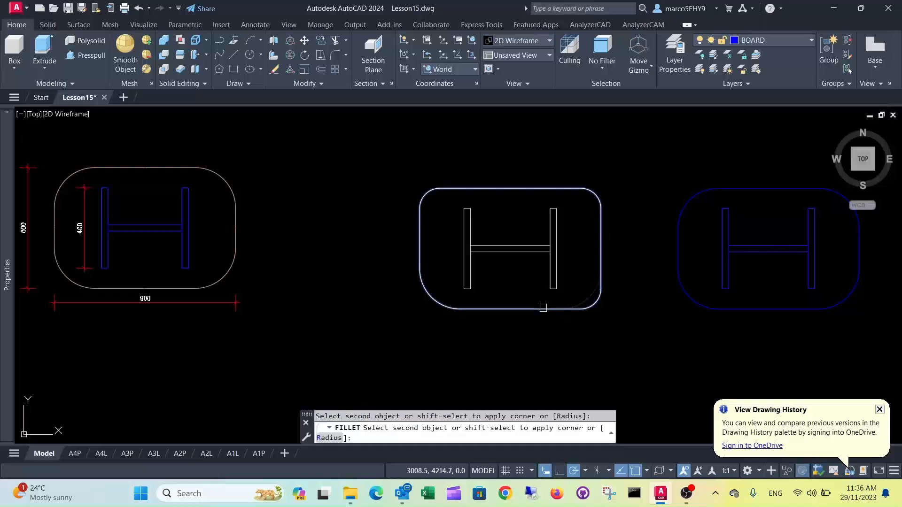
left_click(415, 252)
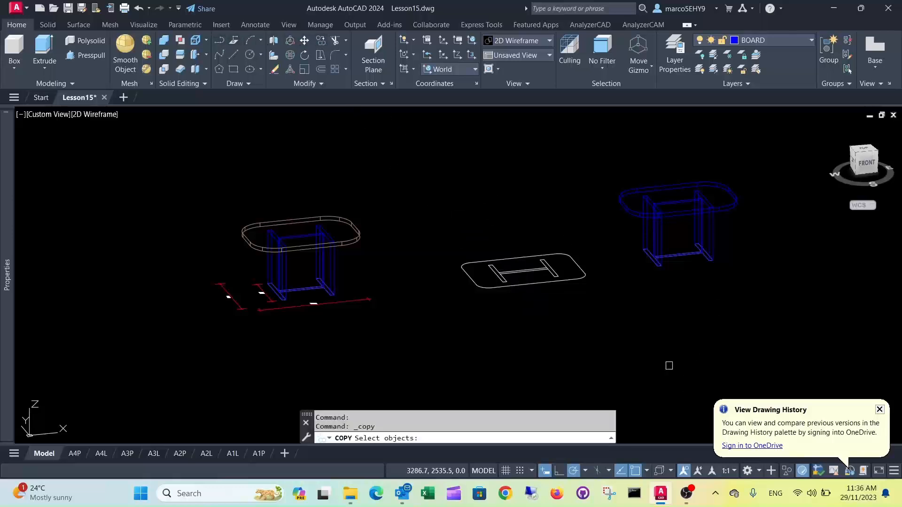
Copy the filleted outline onto the top of the right-hand table
left_click(523, 271)
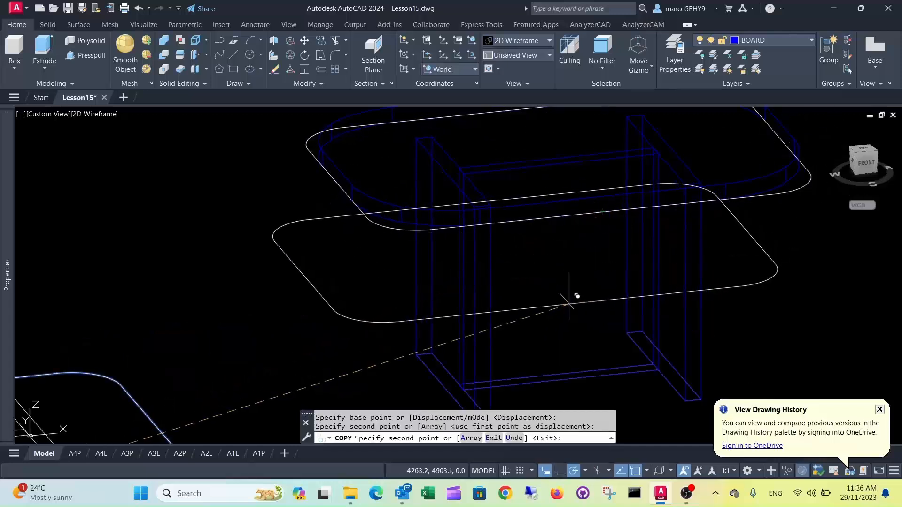
key("Escape")
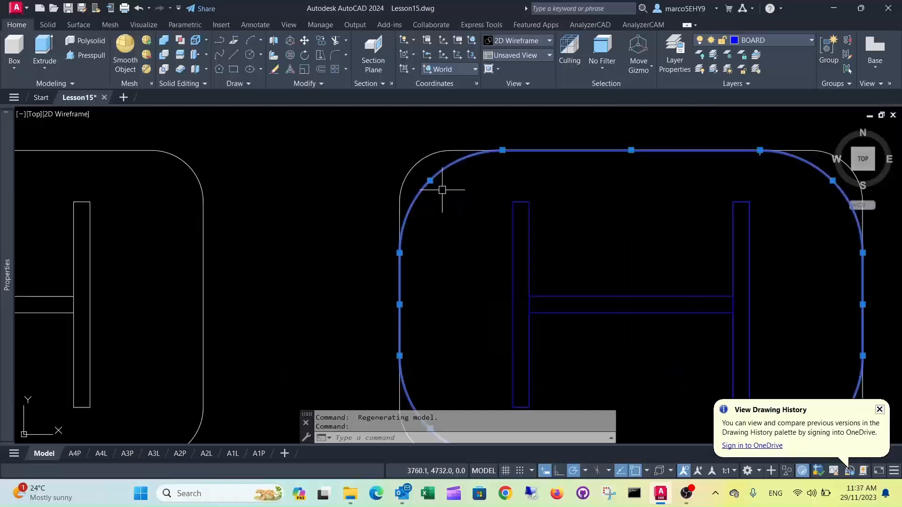
mouse_move(433, 241)
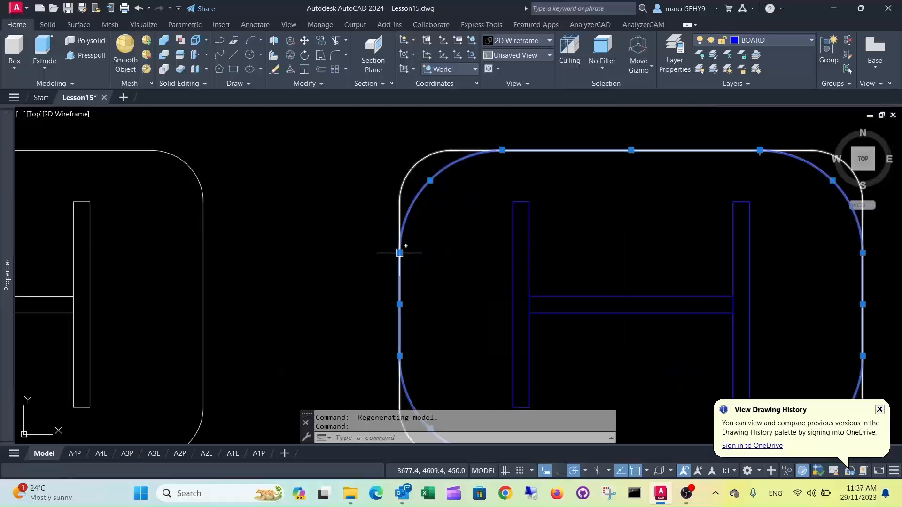
Grip-stretch the copied outline's corner arcs to follow the table's larger rounded edge
left_click(399, 253)
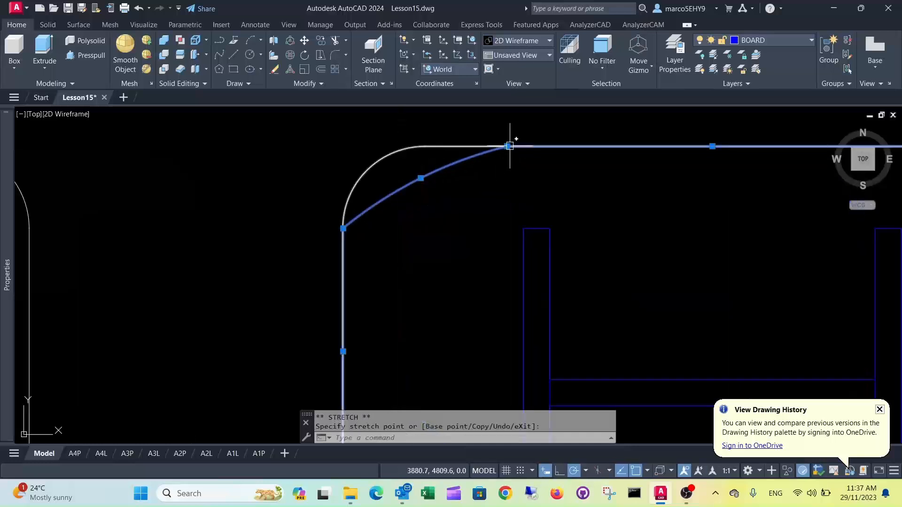
left_click(425, 146)
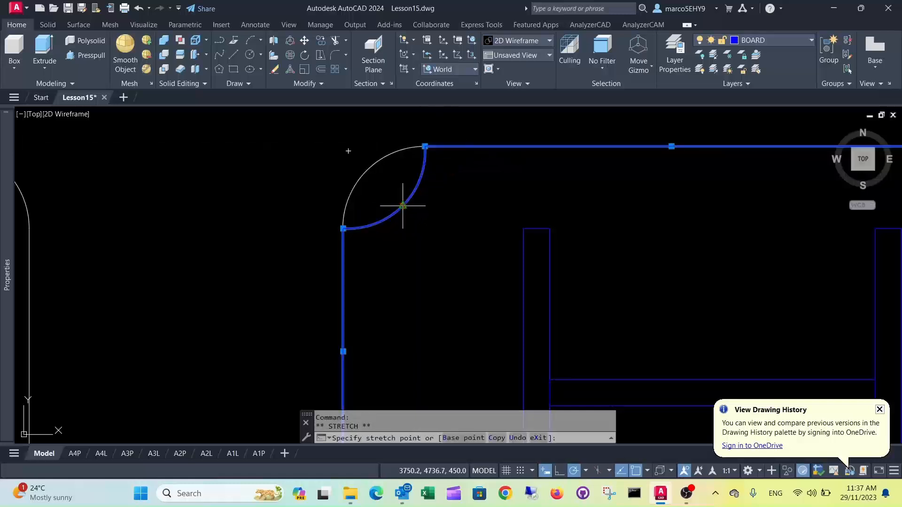
left_click(368, 170)
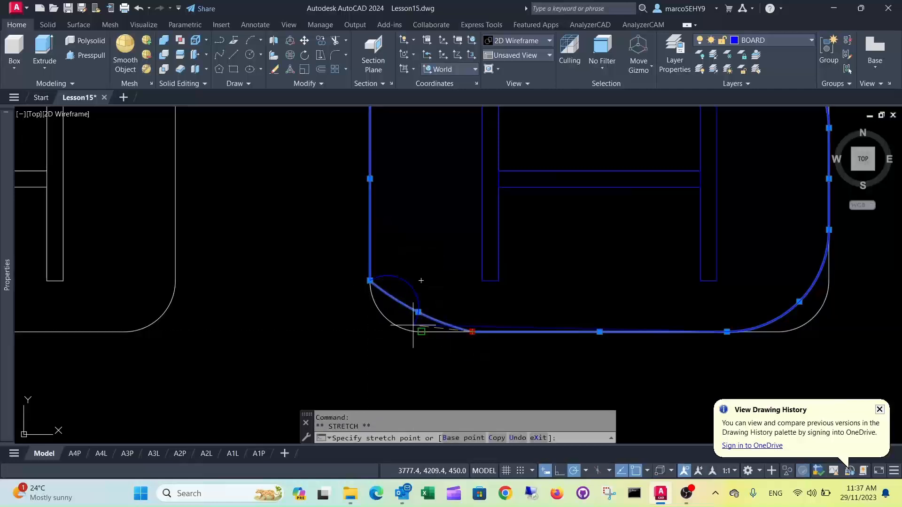
left_click(419, 307)
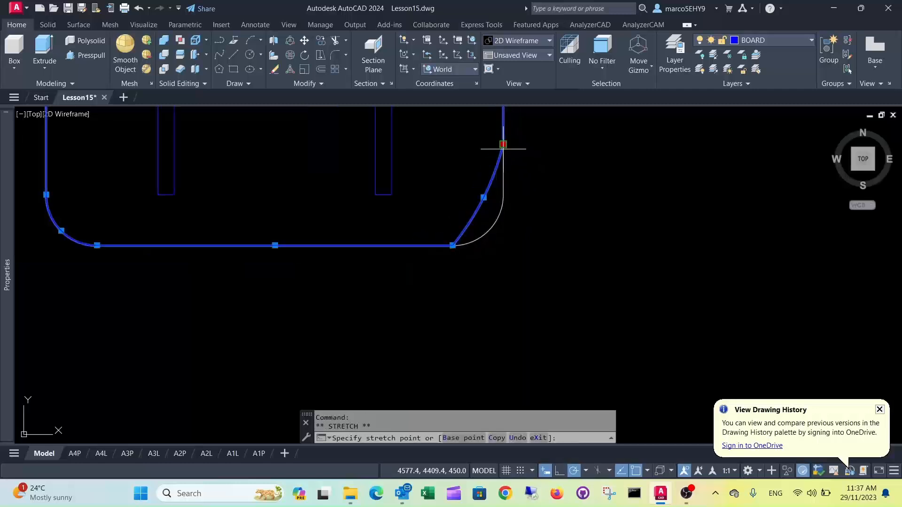
left_click(463, 209)
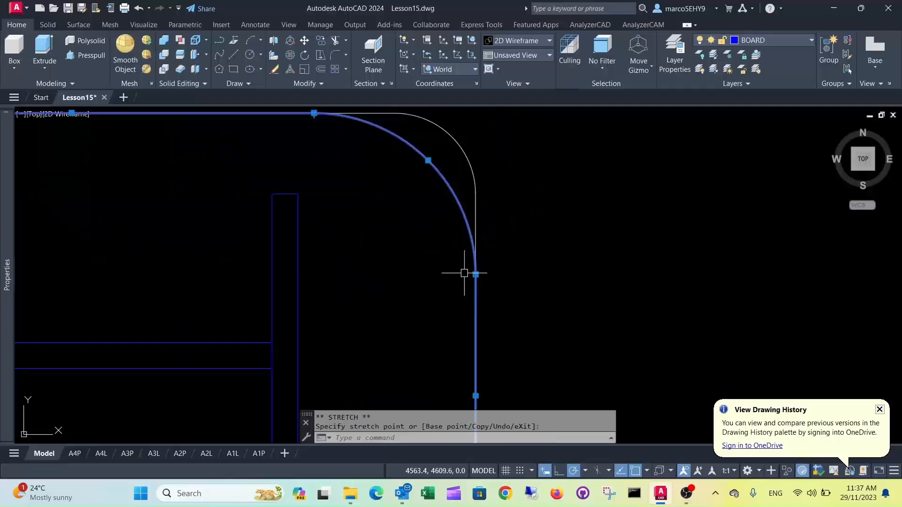
left_click(474, 193)
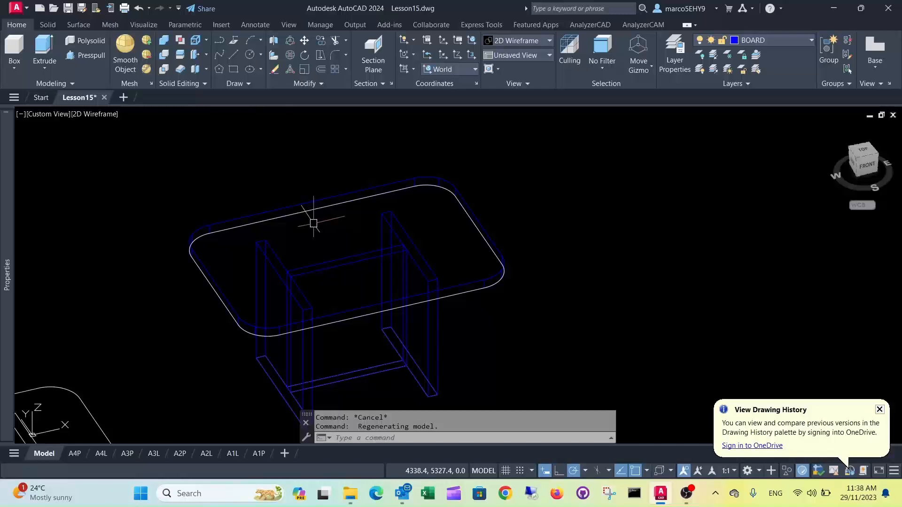
mouse_move(316, 194)
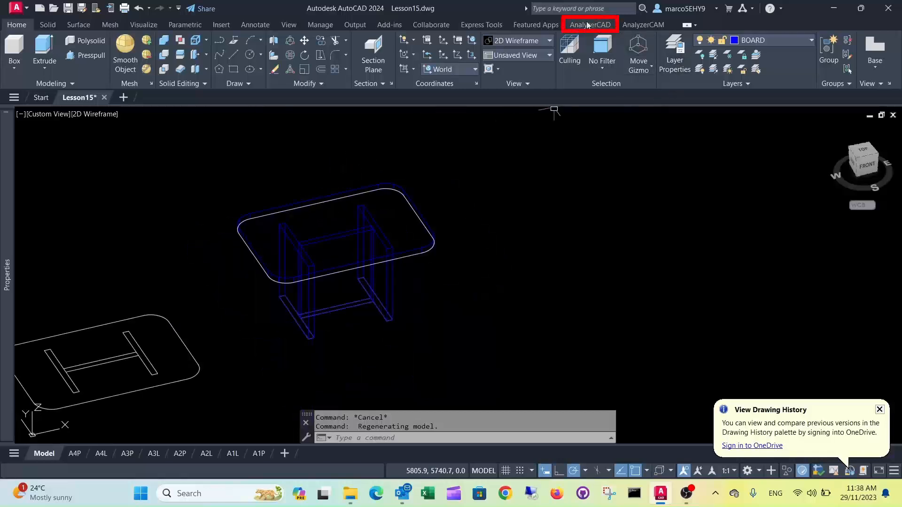
Send the table drawing to Analyzer from the AnalyzerCAD ribbon
left_click(589, 24)
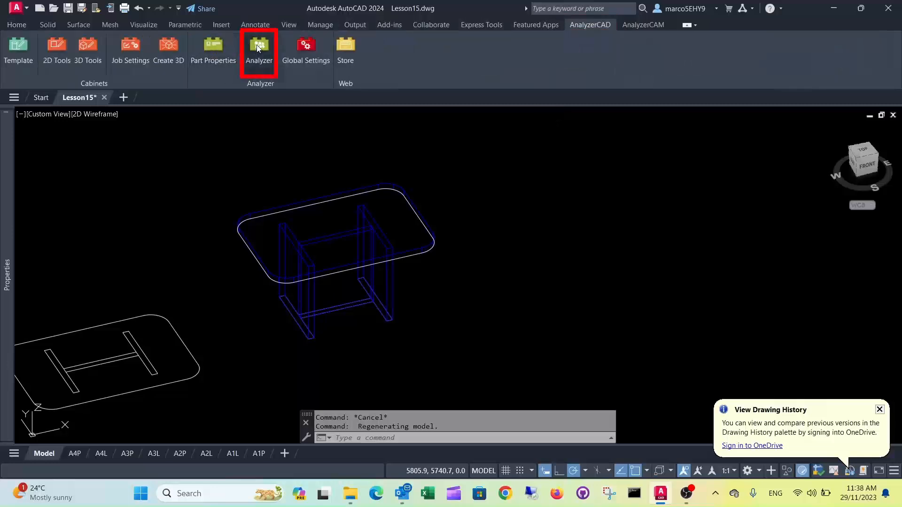
left_click(259, 49)
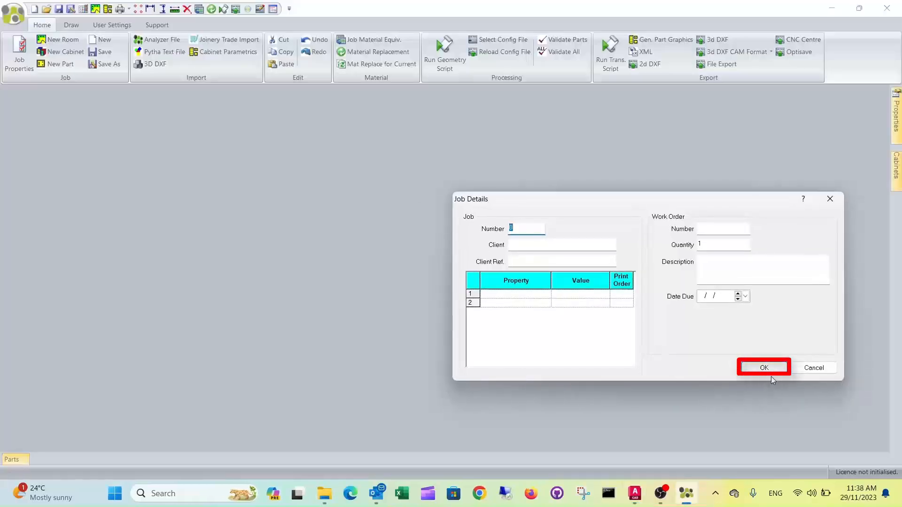
Confirm the job details, view the Table part drawings and close Analyzer
left_click(763, 368)
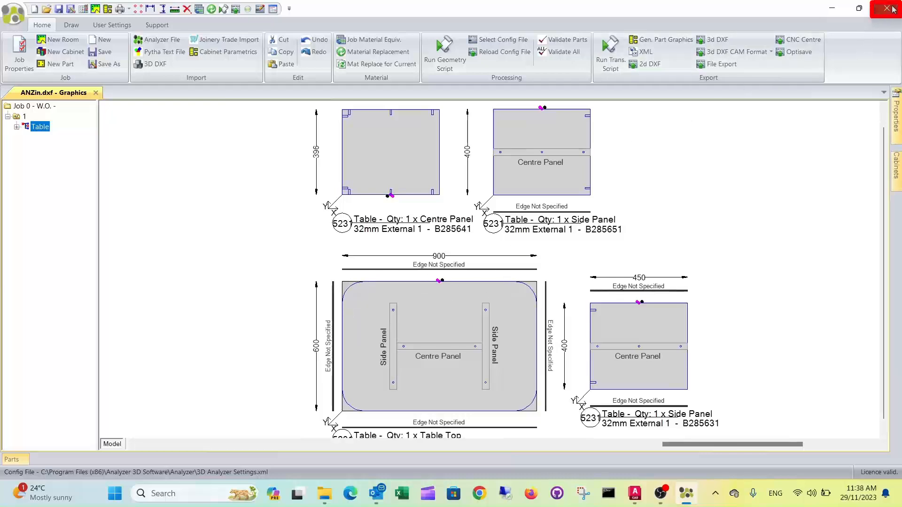
left_click(893, 9)
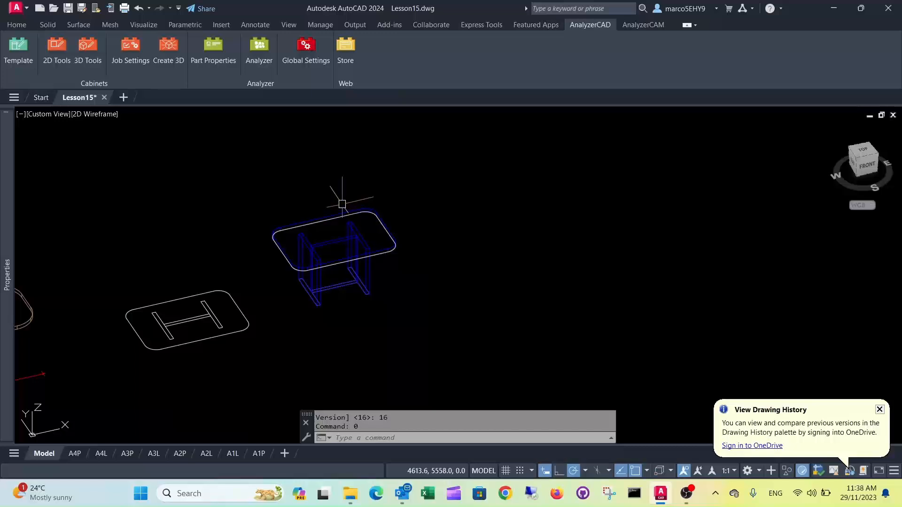
Return to the Home tools and copy the rounded tabletop outline beside the table
left_click(47, 24)
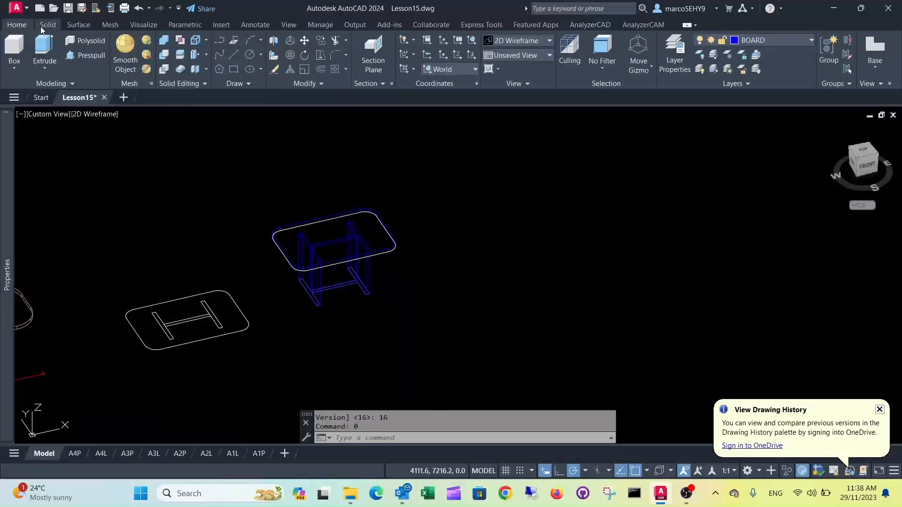
mouse_move(91, 55)
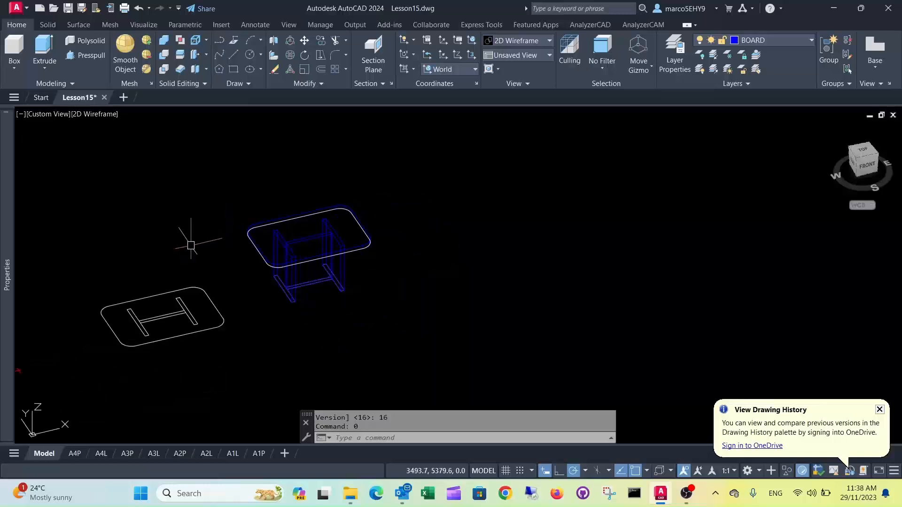
mouse_move(209, 231)
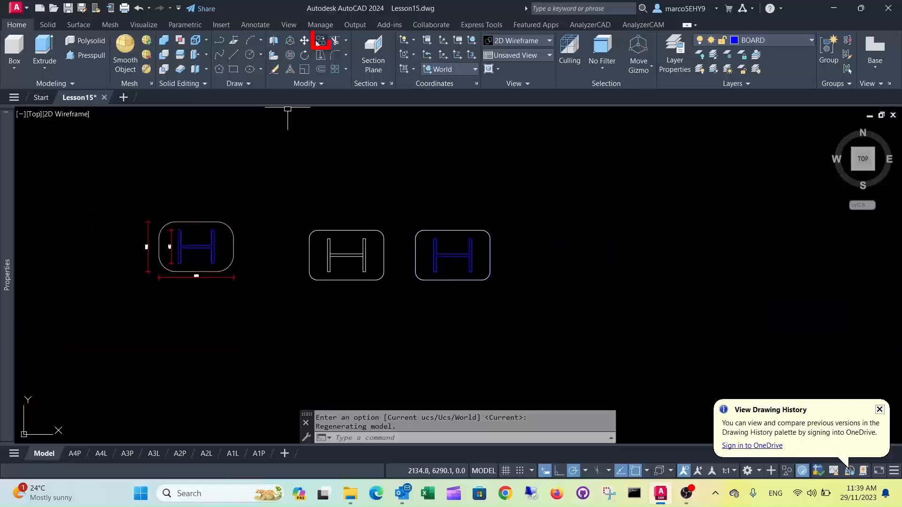
left_click(319, 40)
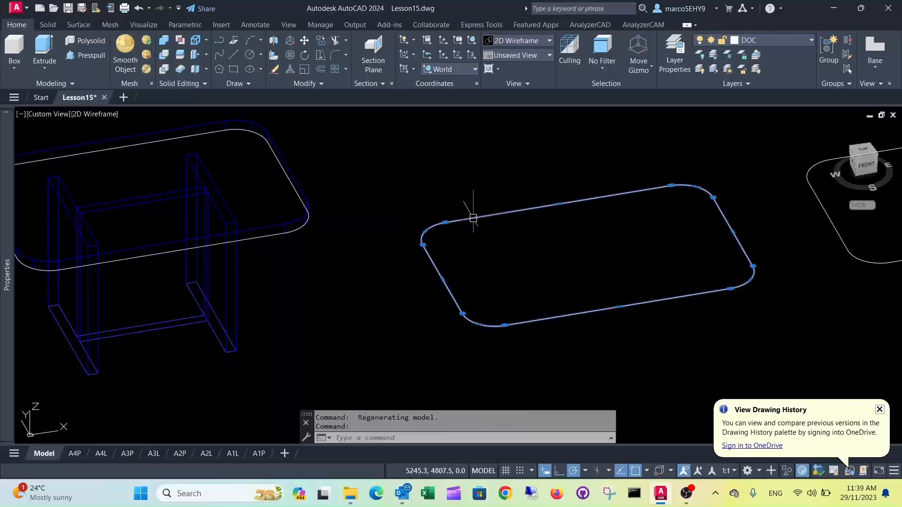
mouse_move(547, 263)
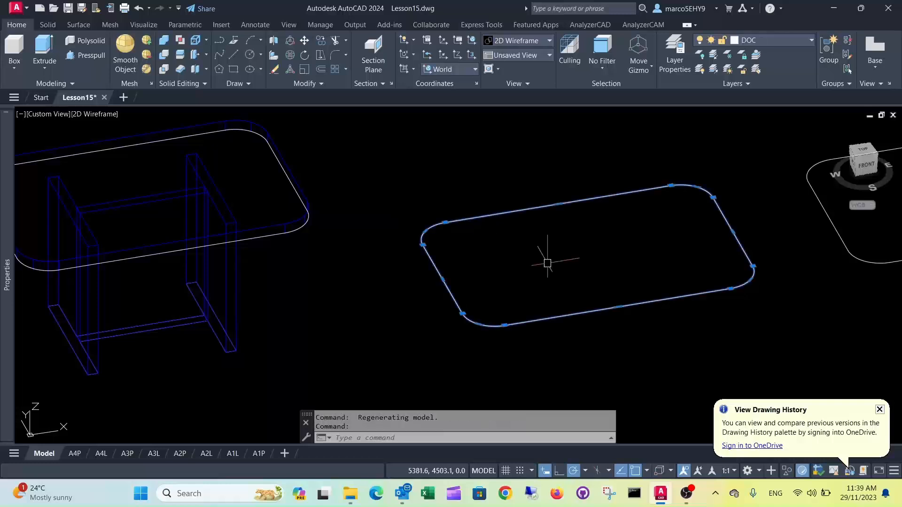
Explode the copied outline, cancel an Extrude, then presspull it into a 32 mm slab
type("Exp")
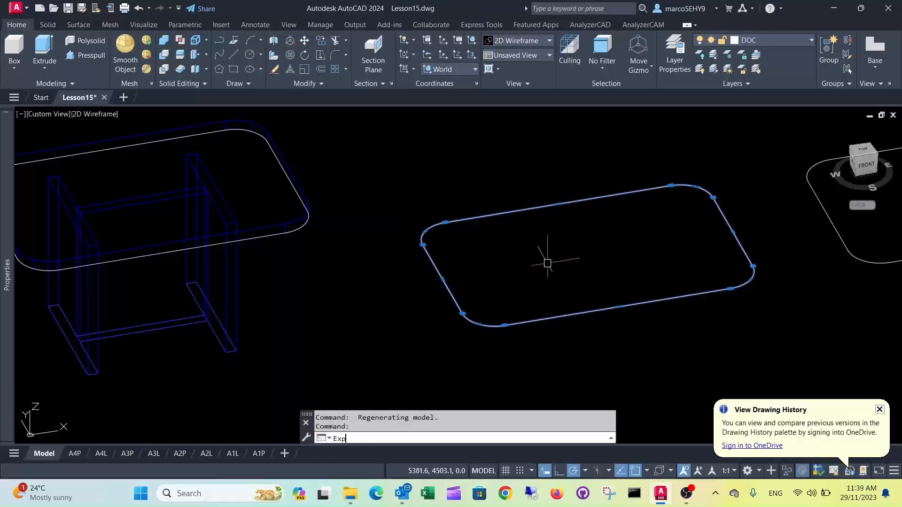
key("enter")
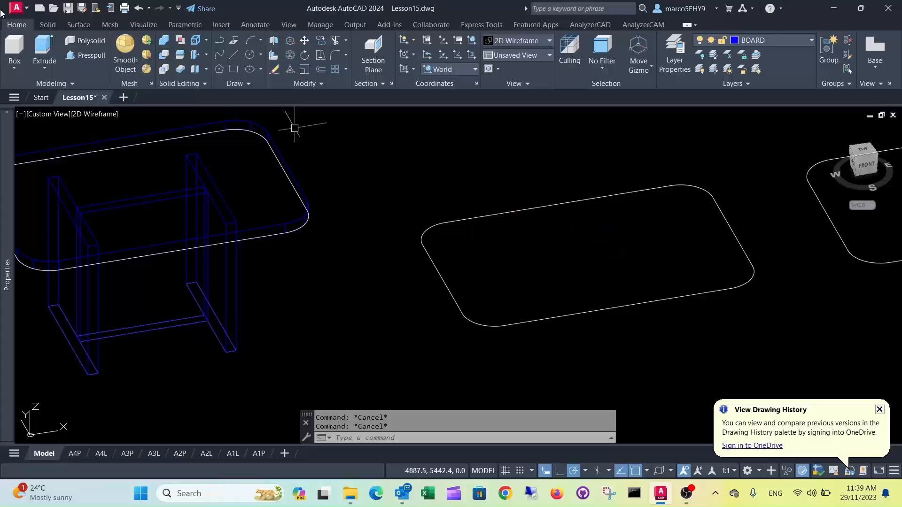
mouse_move(548, 225)
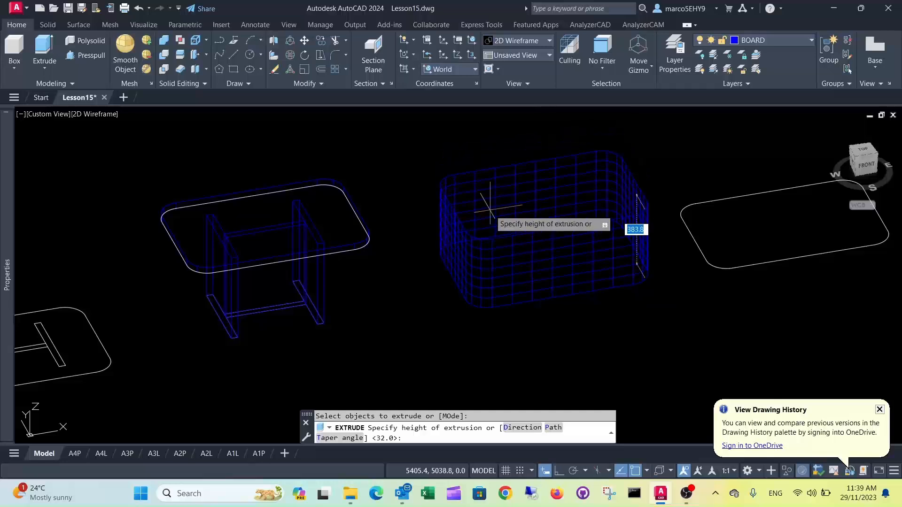
key("Escape")
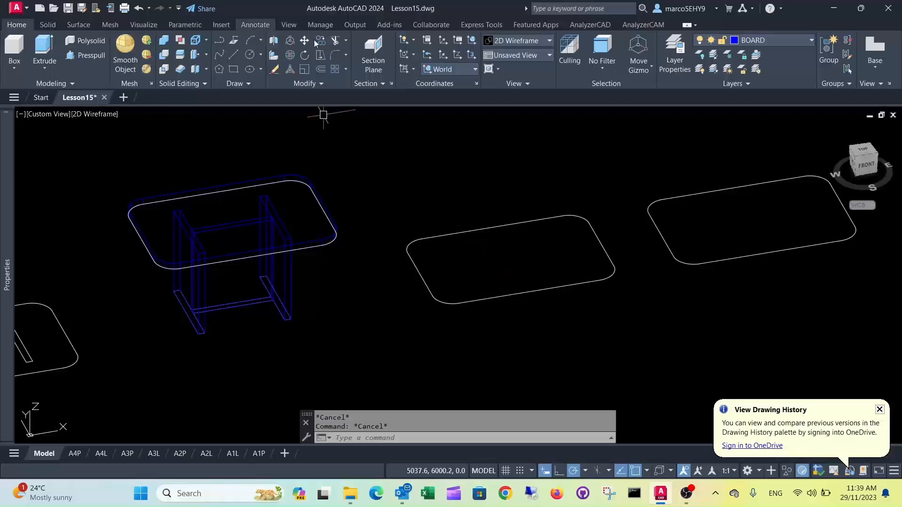
mouse_move(90, 54)
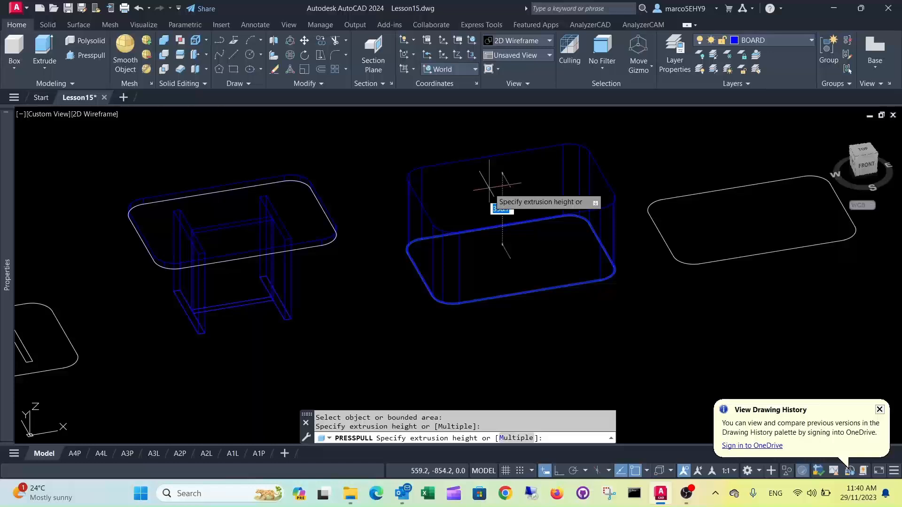
key("Escape")
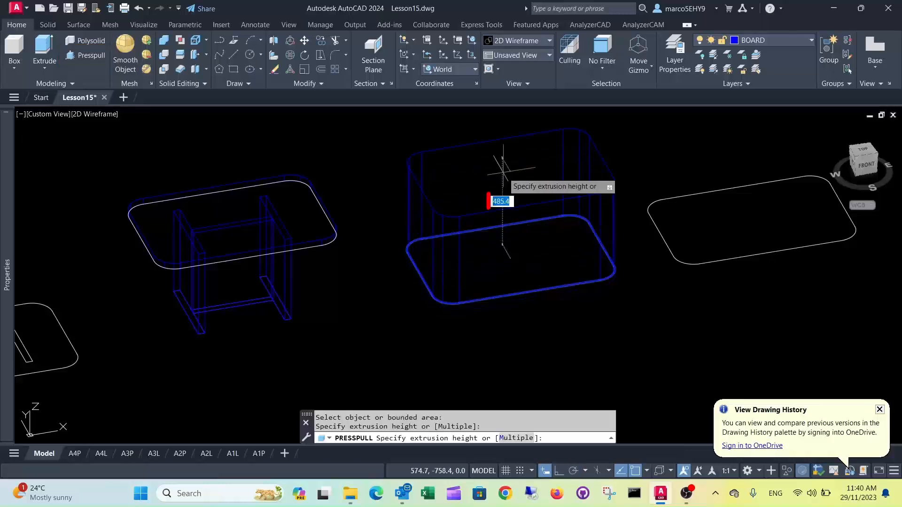
type("32")
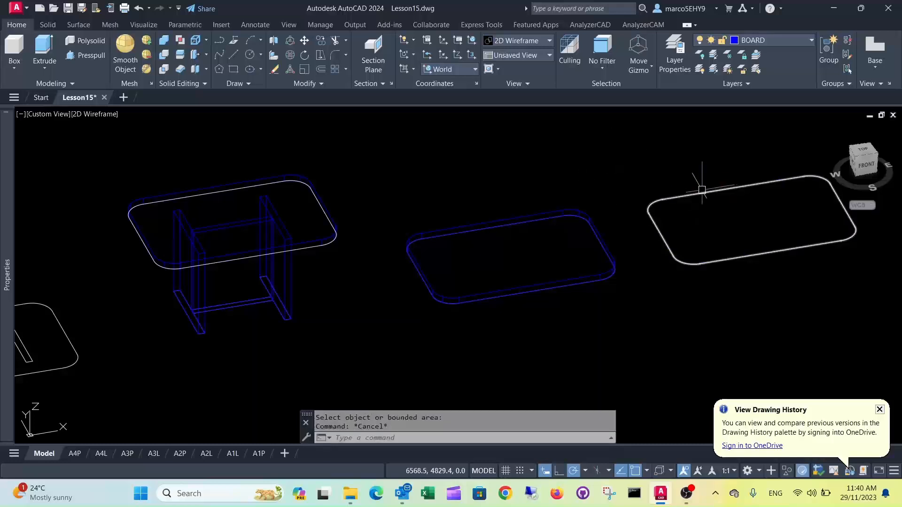
Extrude the right outline copy into a 32 mm solid slab
left_click(44, 52)
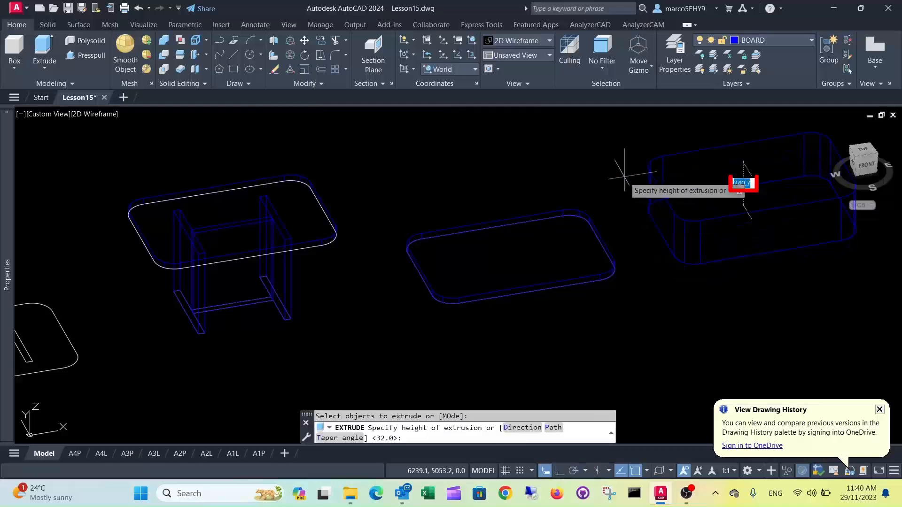
type("32")
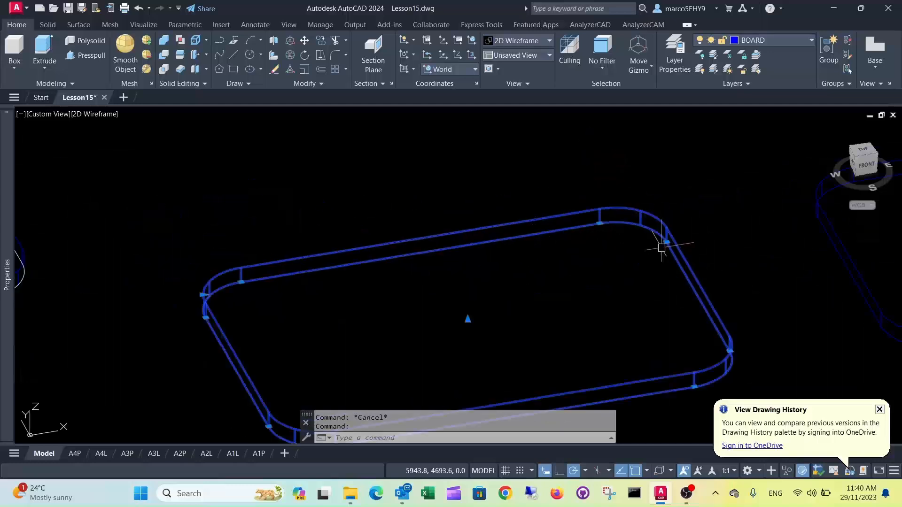
Grip-stretch the slab's corner to reshape it into a shallow tray-like form
left_click(661, 248)
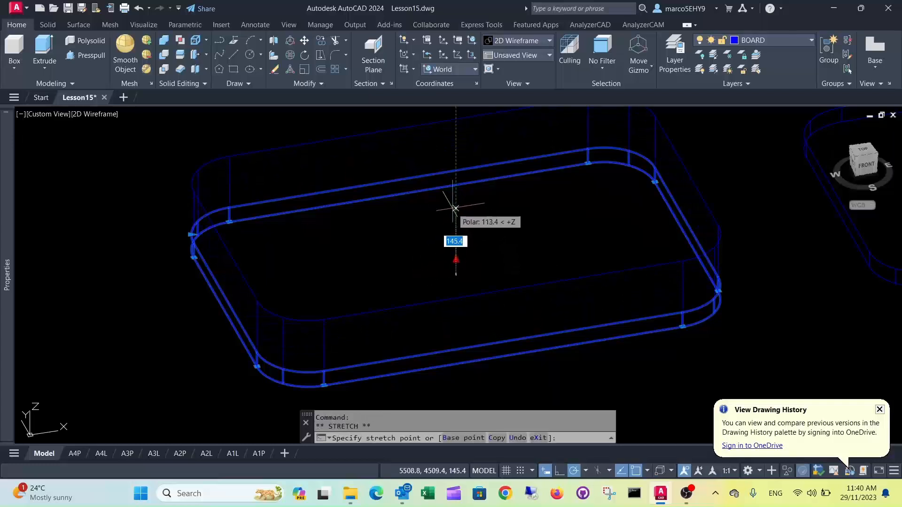
key("Escape")
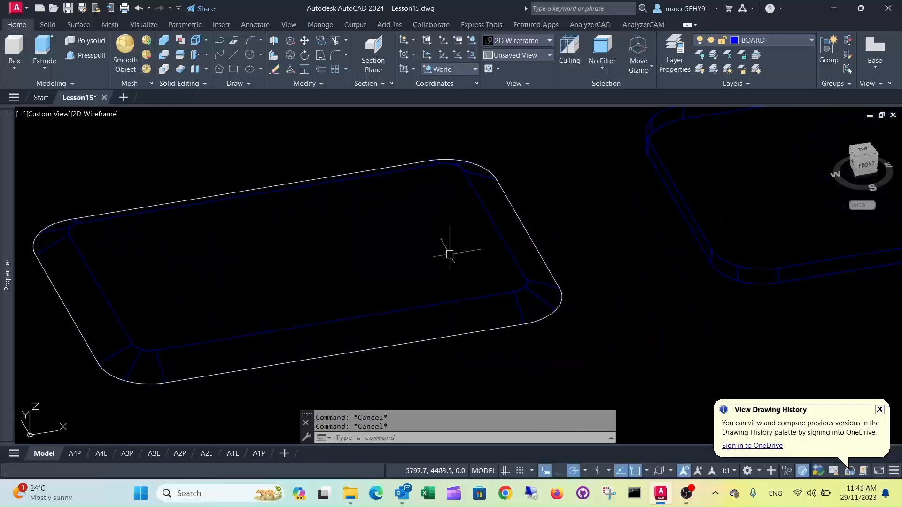
mouse_move(508, 236)
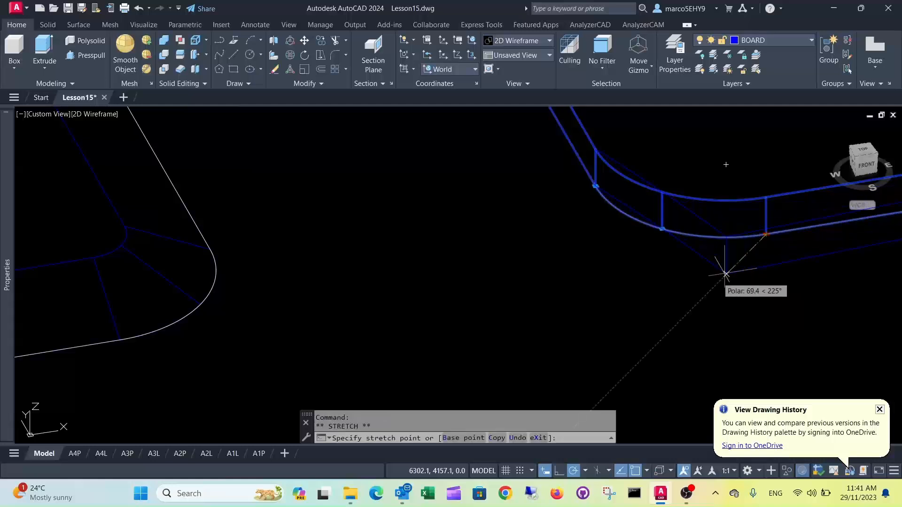
left_click(662, 232)
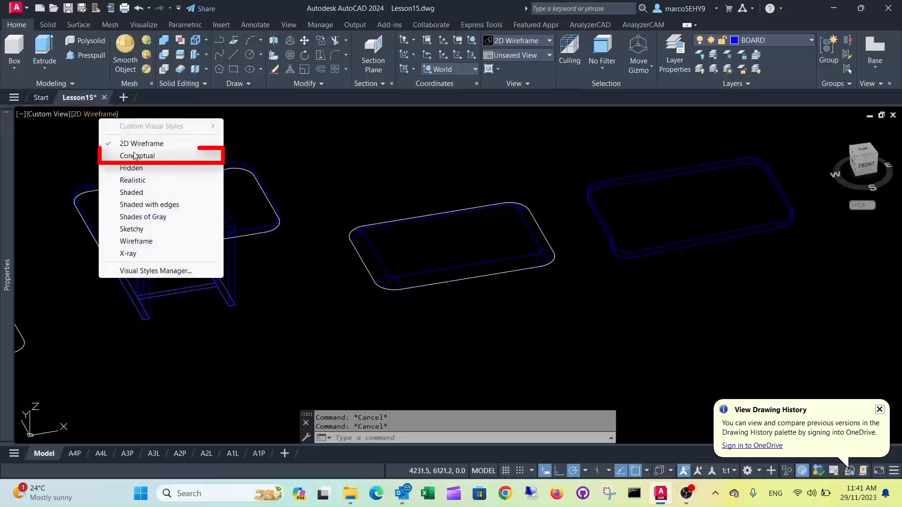
left_click(137, 156)
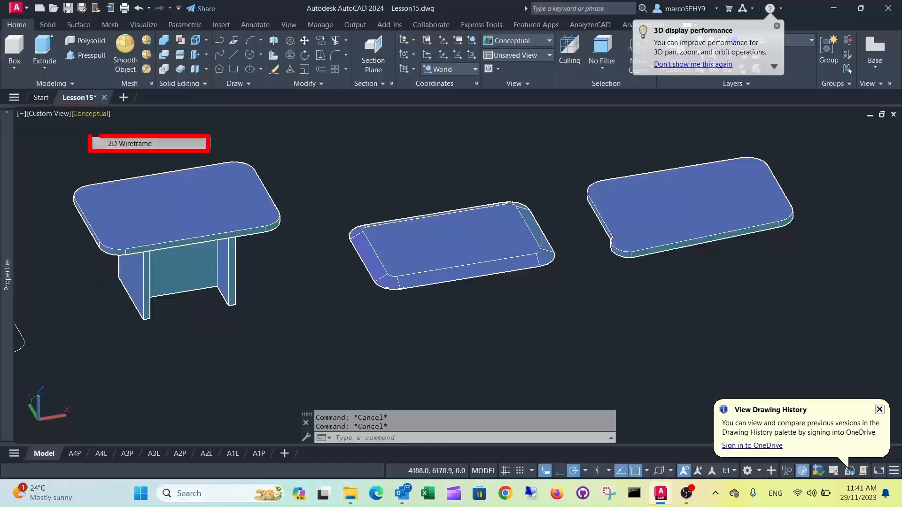
left_click(149, 143)
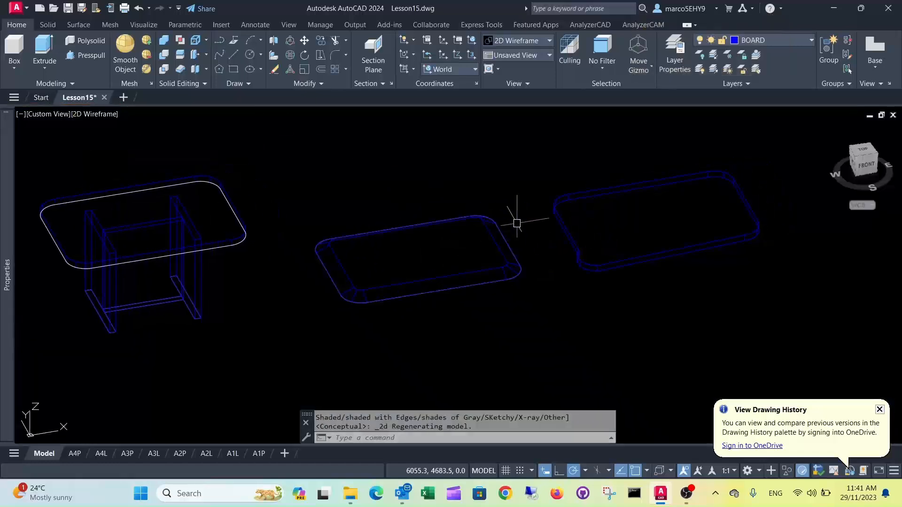